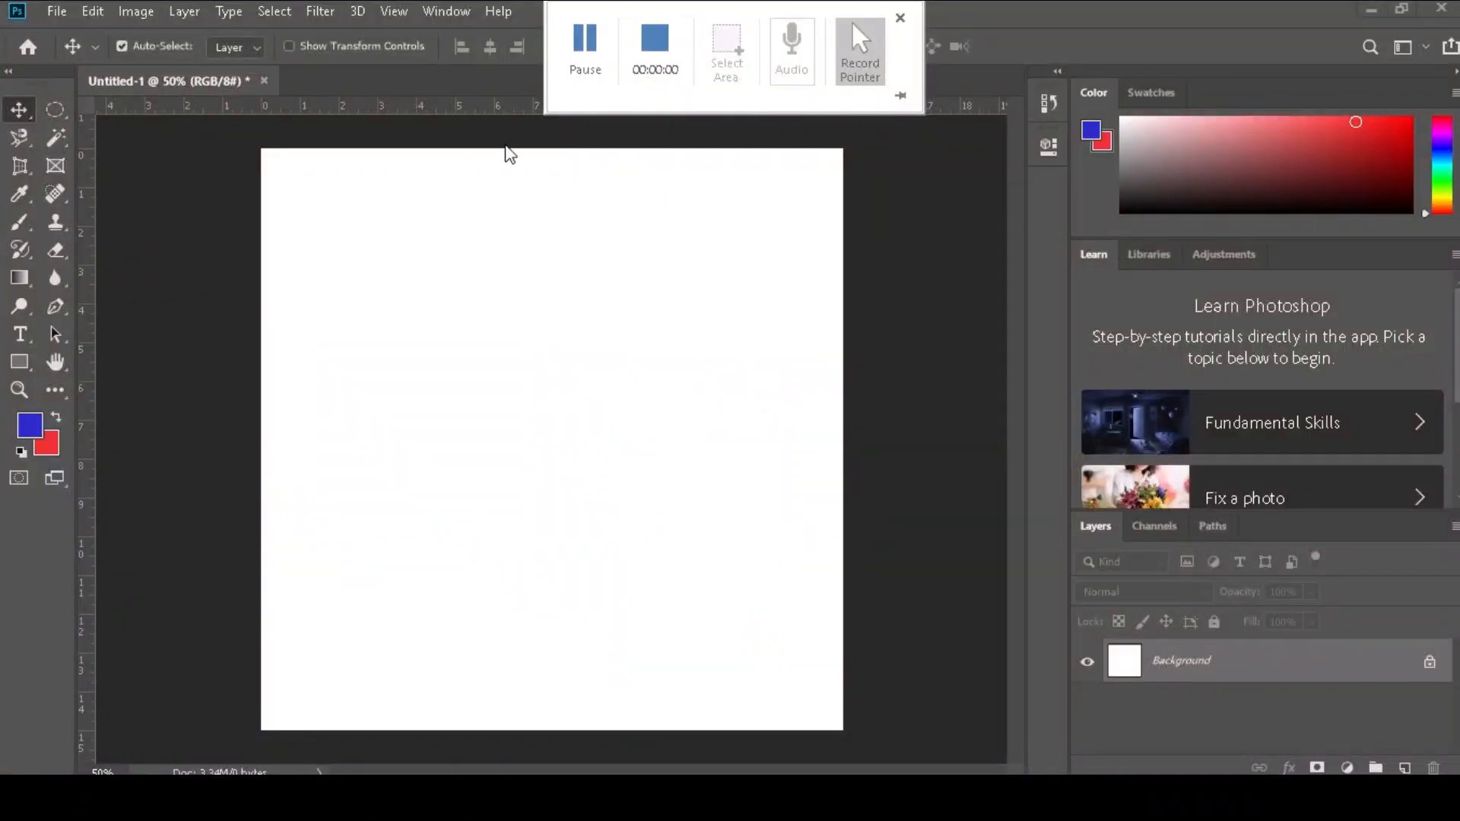
Pick the Brush, adjust size and hardness, and paint speckled red Dissolve strokes around the pink blob
left_click(901, 19)
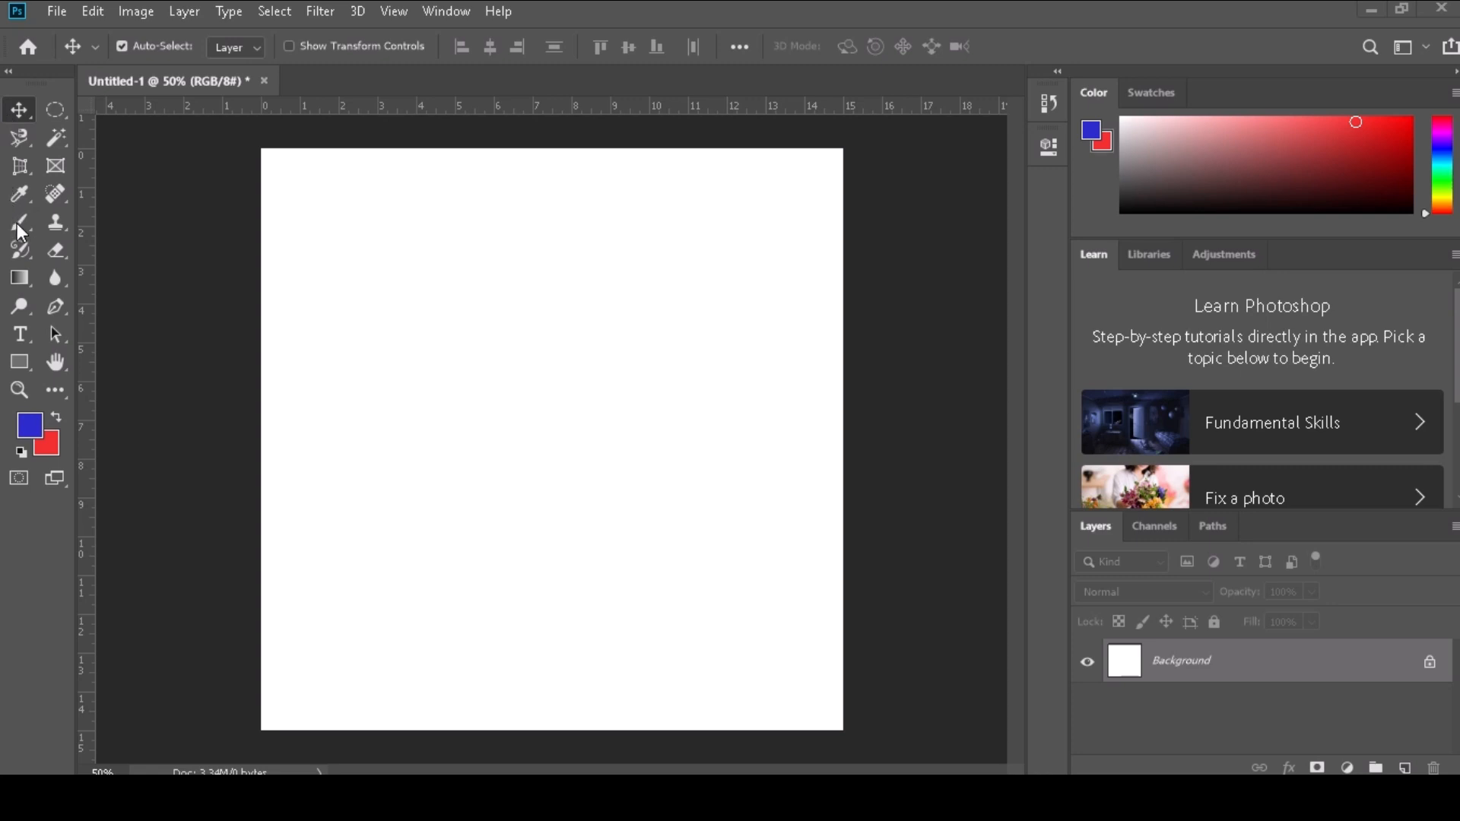
mouse_move(32, 238)
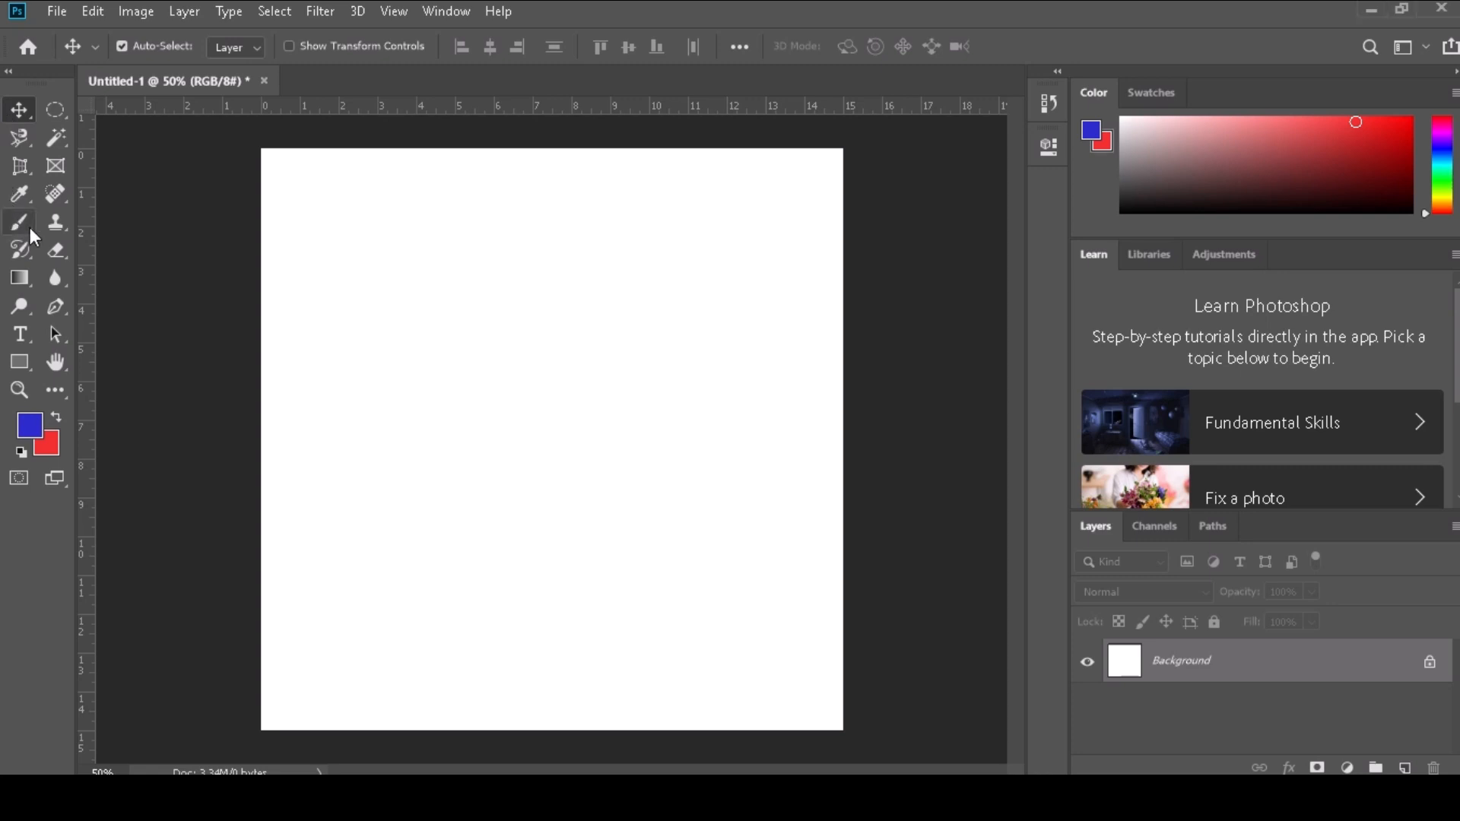
mouse_move(19, 222)
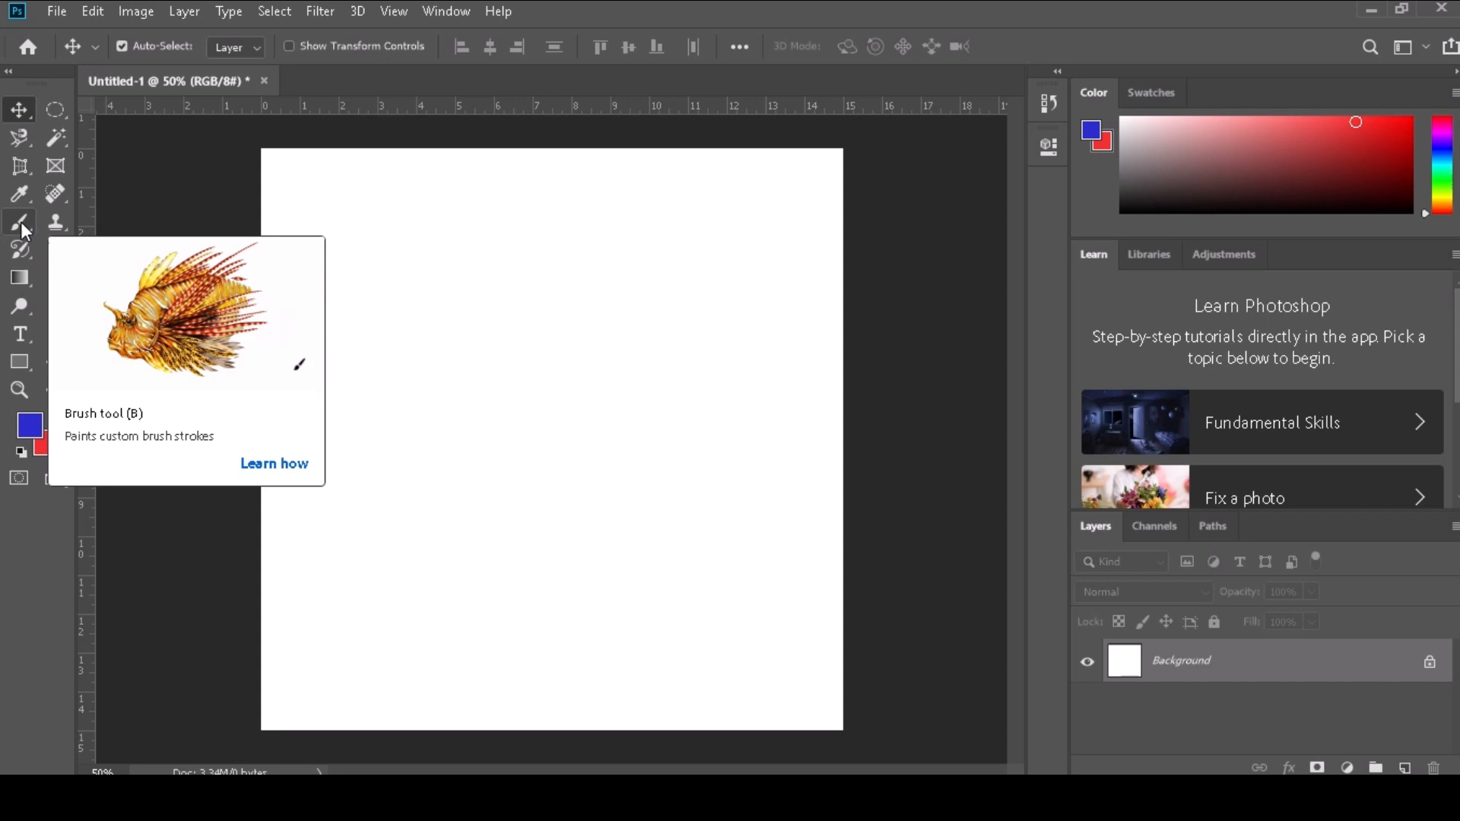
left_click(19, 221)
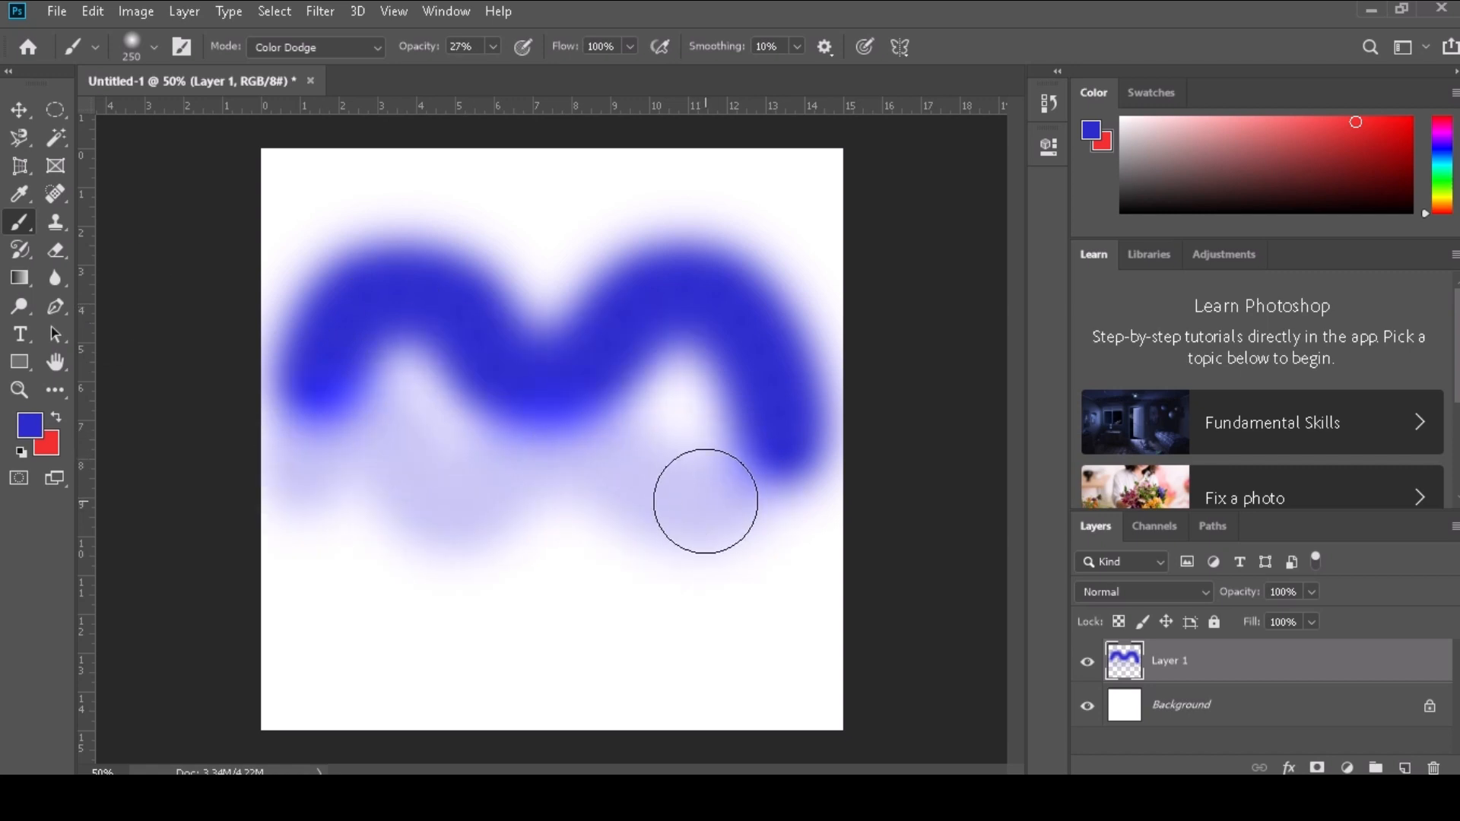
left_click(146, 45)
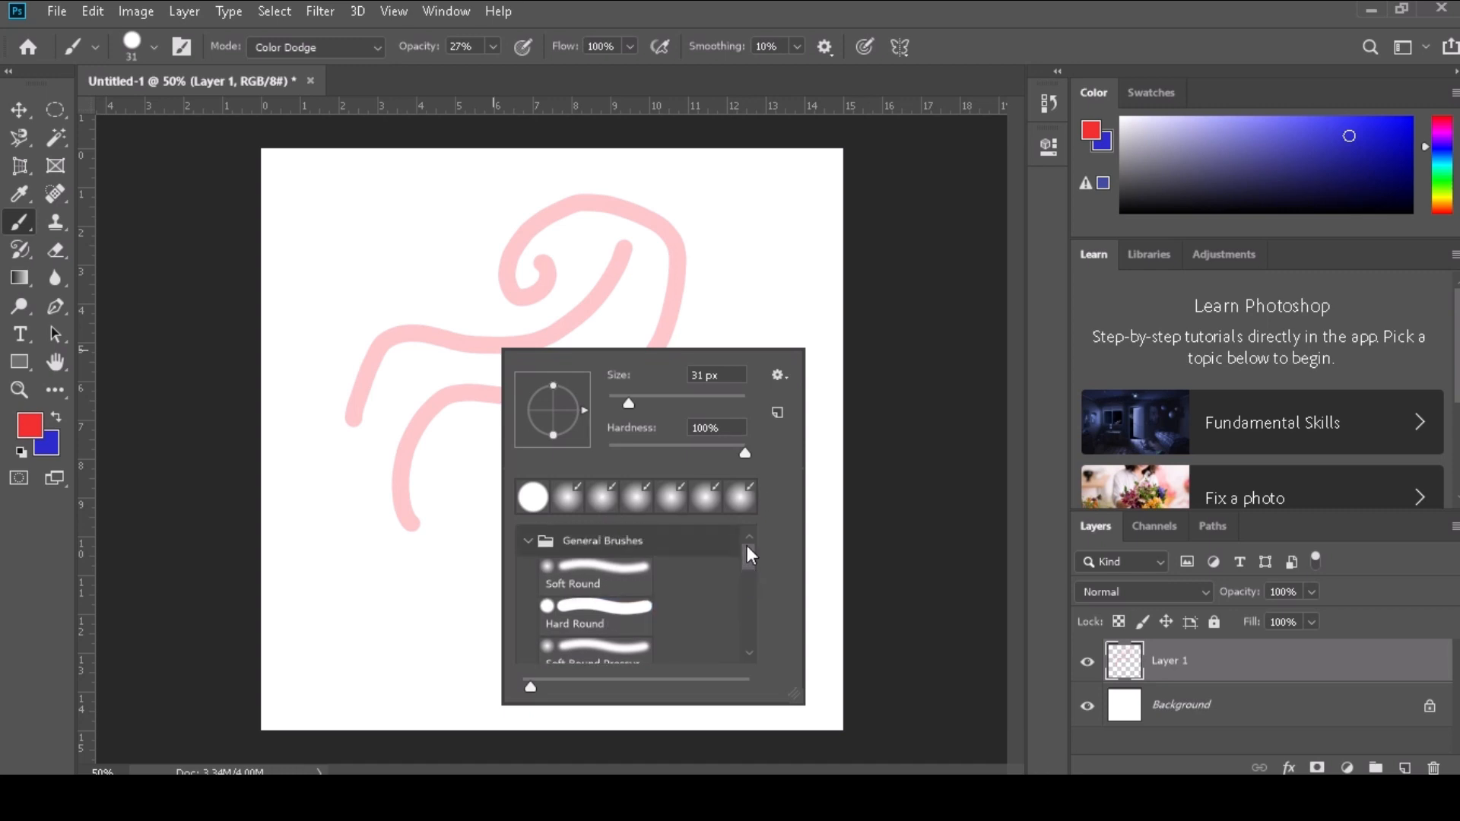
mouse_move(575, 523)
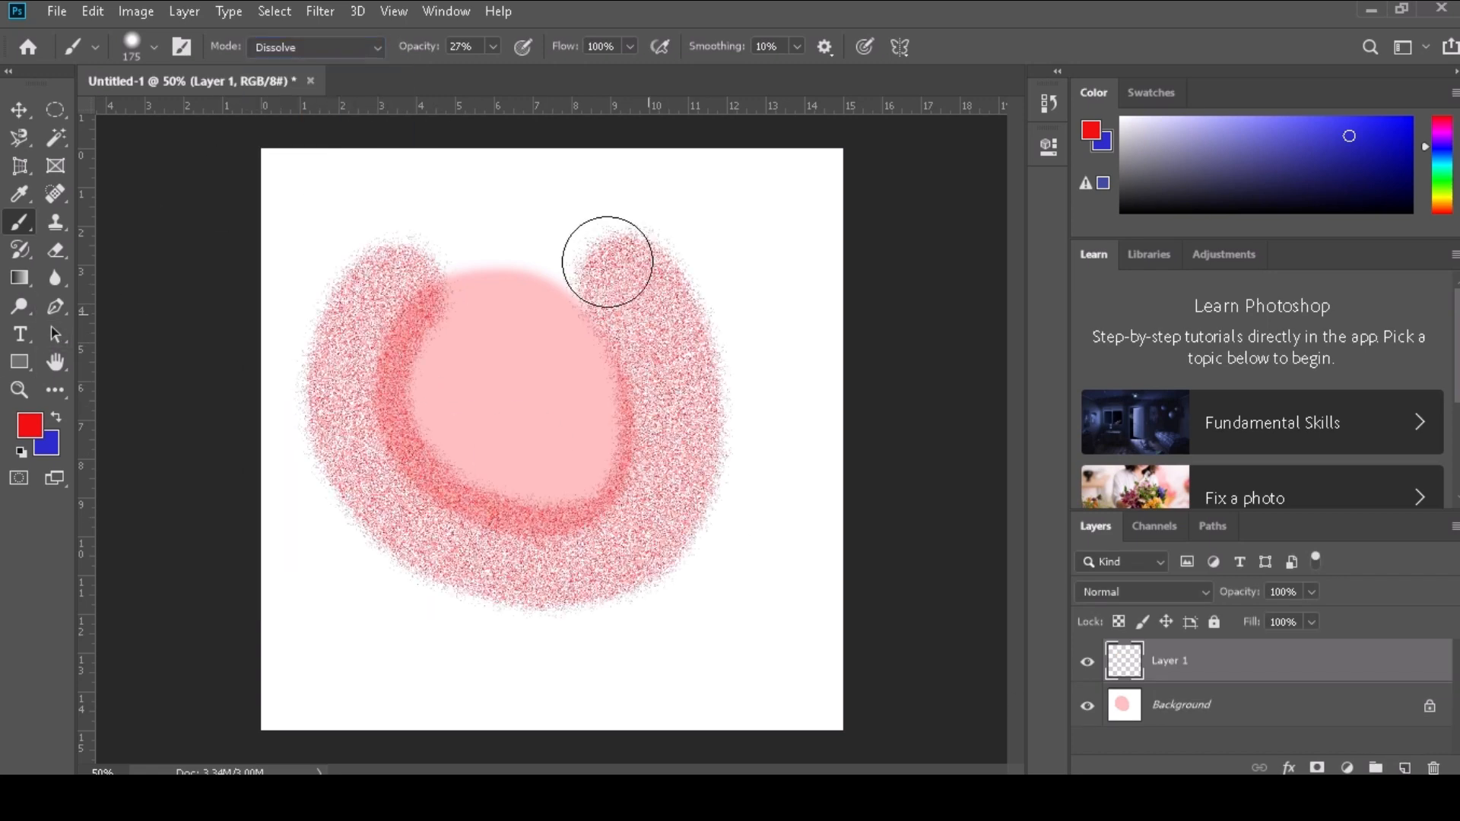
left_click_drag(605, 260, 402, 260)
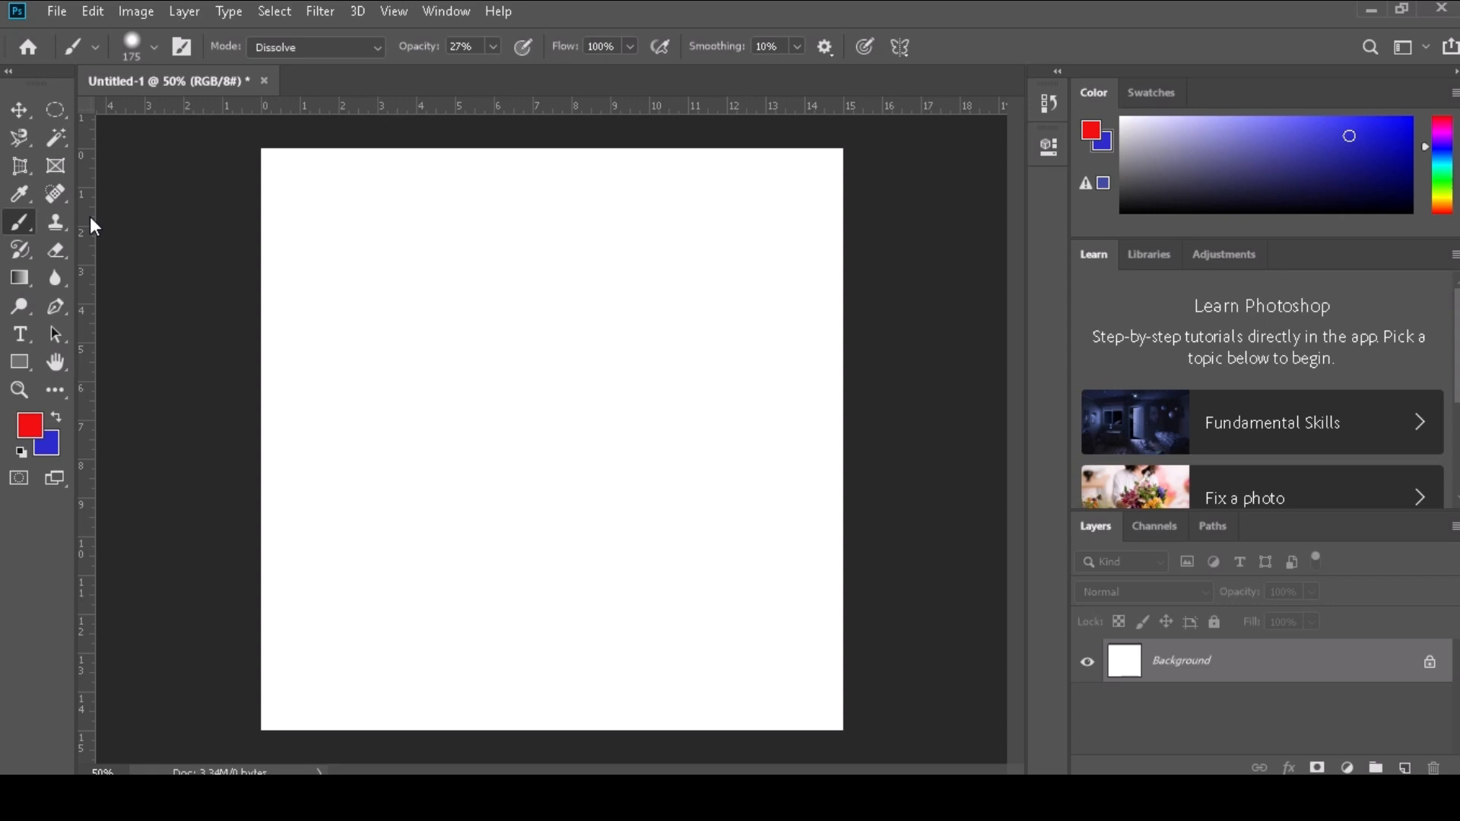
Paint a large red patch in Normal mode, then swap colours for a blue stroke
left_click_drag(459, 71, 531, 72)
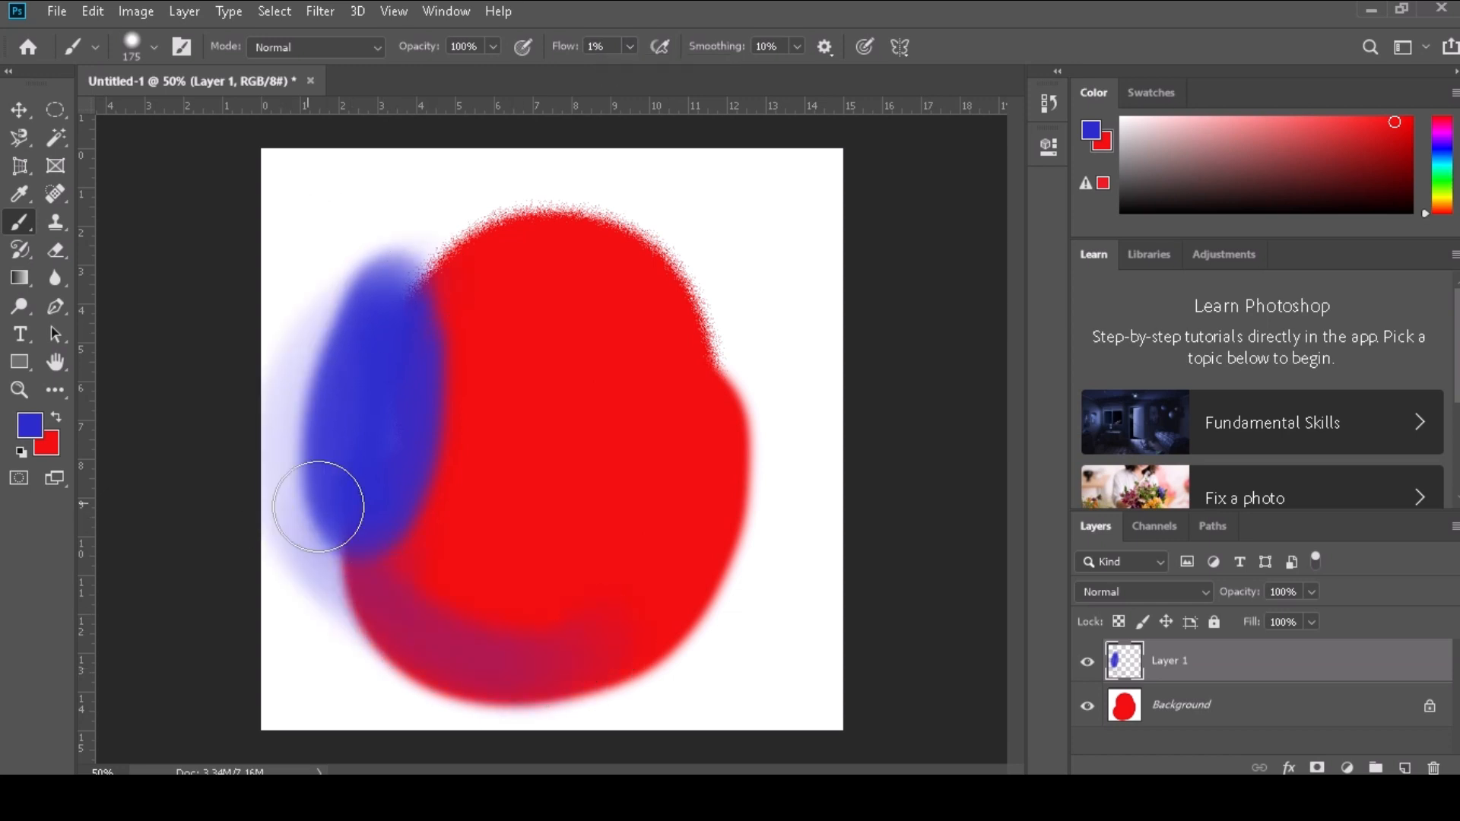
left_click(16, 127)
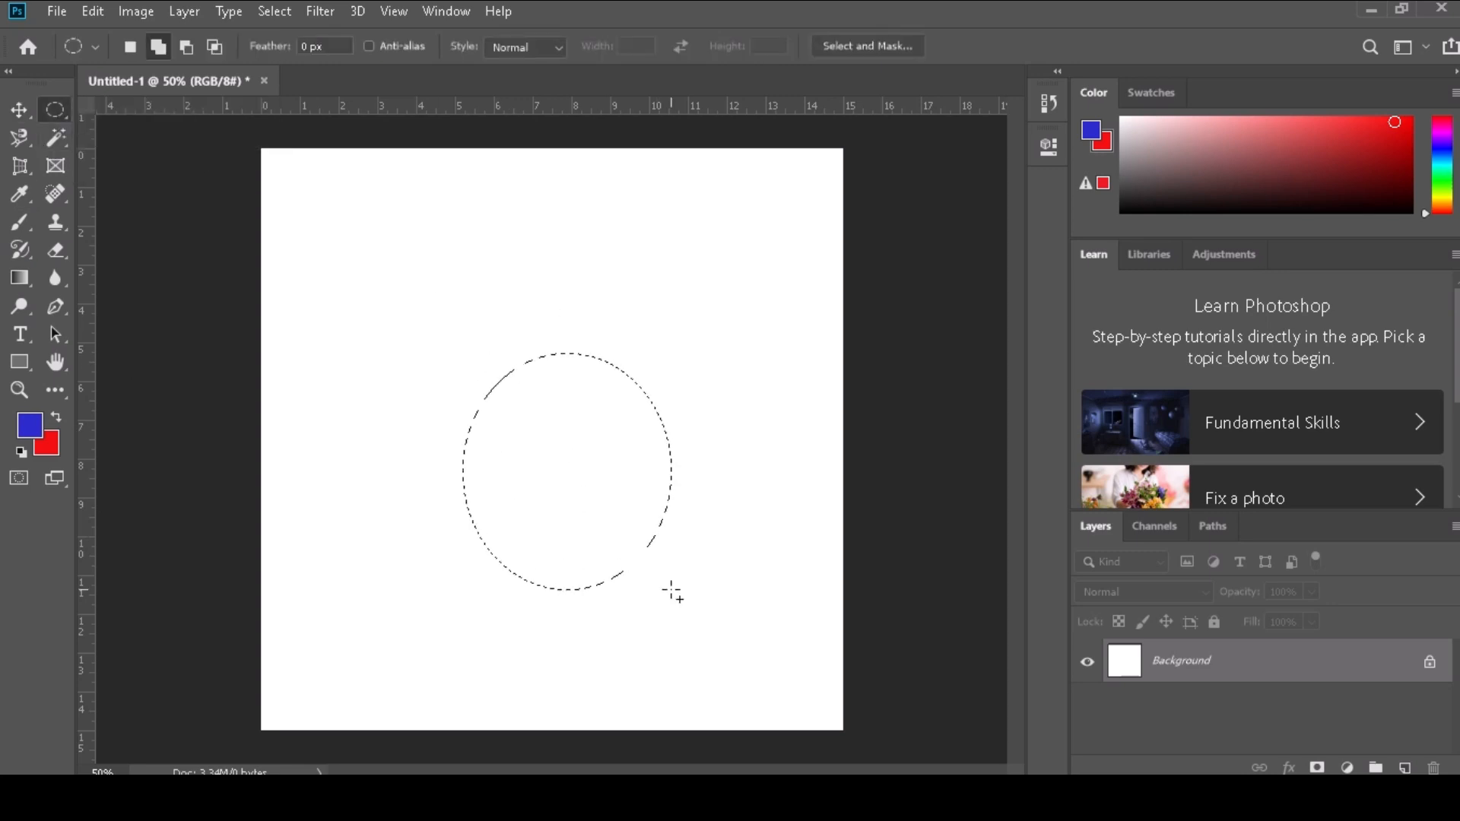
Shade a grey sphere inside the oval selection with black Color Dodge strokes
left_click(18, 221)
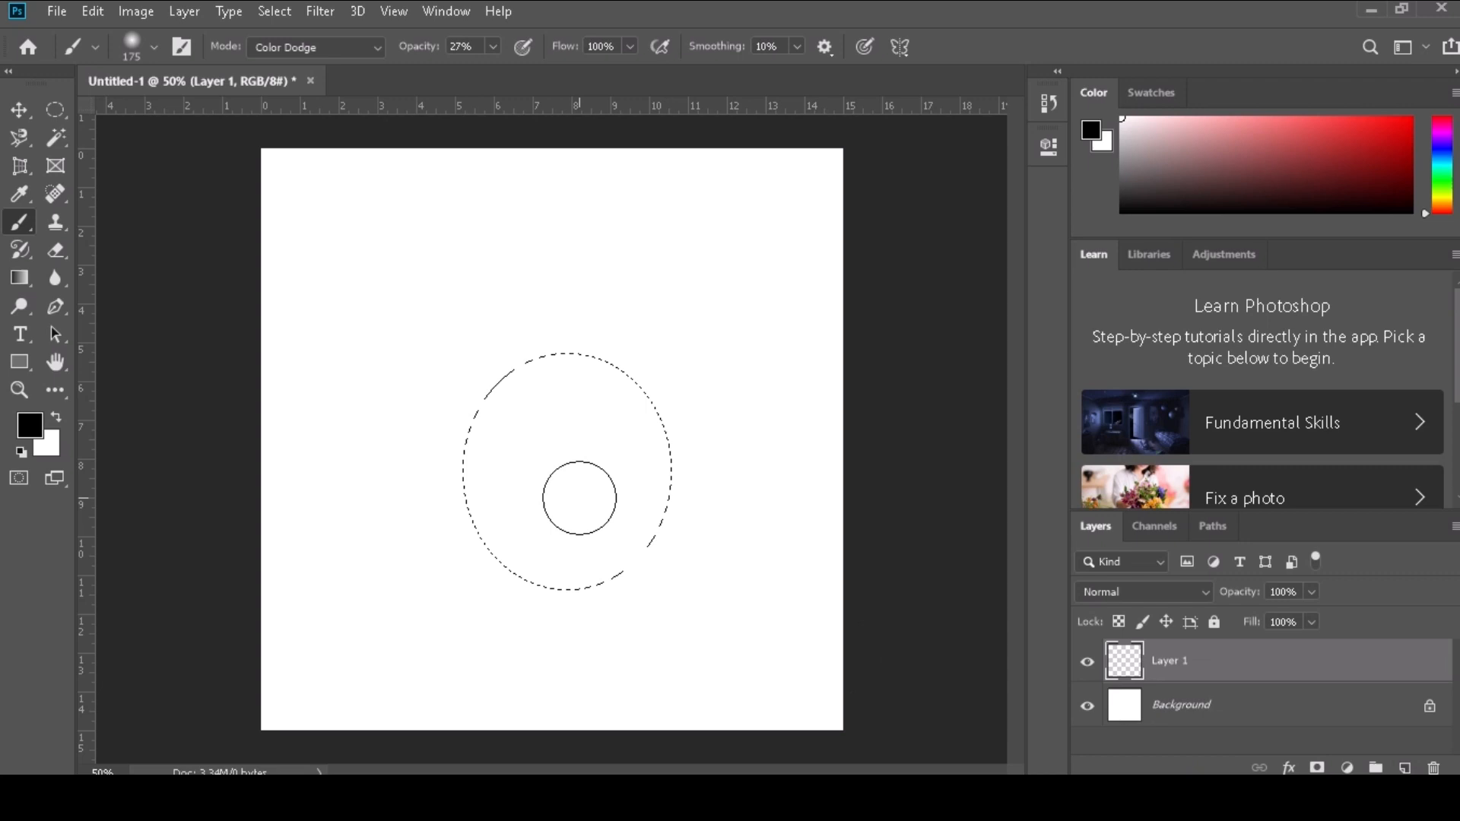
left_click_drag(578, 498, 671, 457)
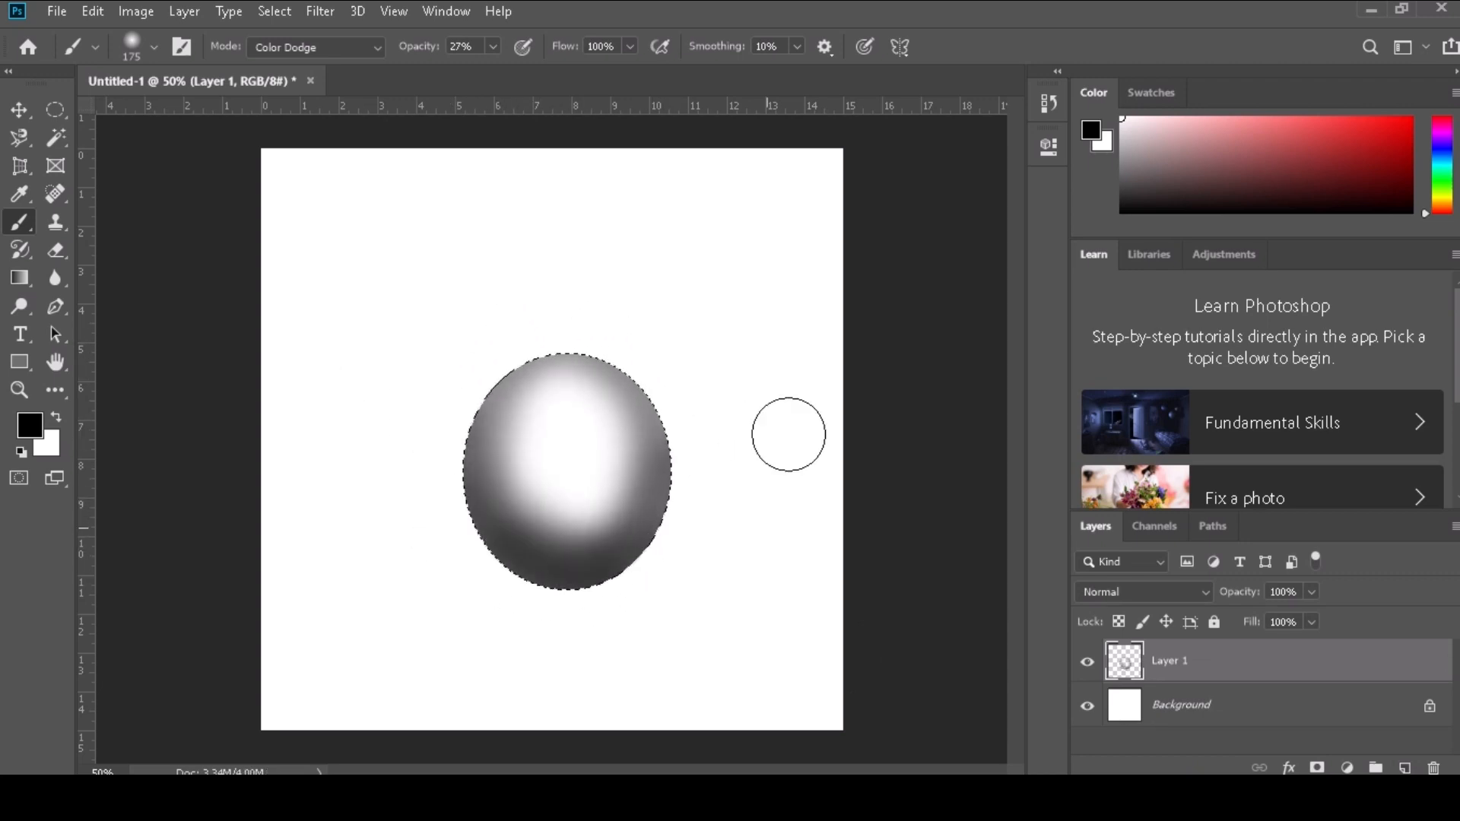
left_click_drag(788, 434, 704, 526)
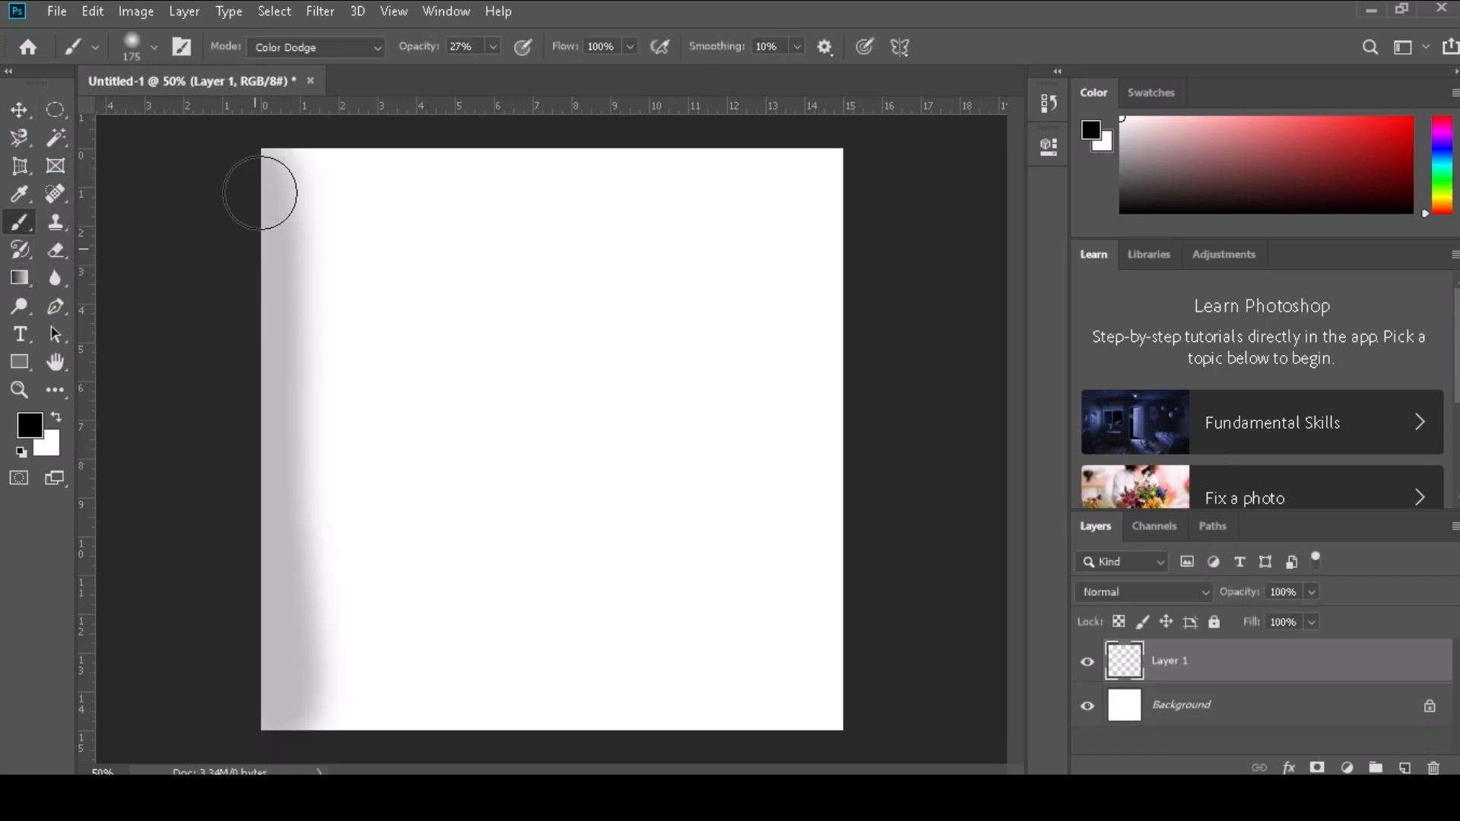
Paint a 300 px grey shadow along the edges and a pink wash across the top
left_click_drag(261, 186, 261, 355)
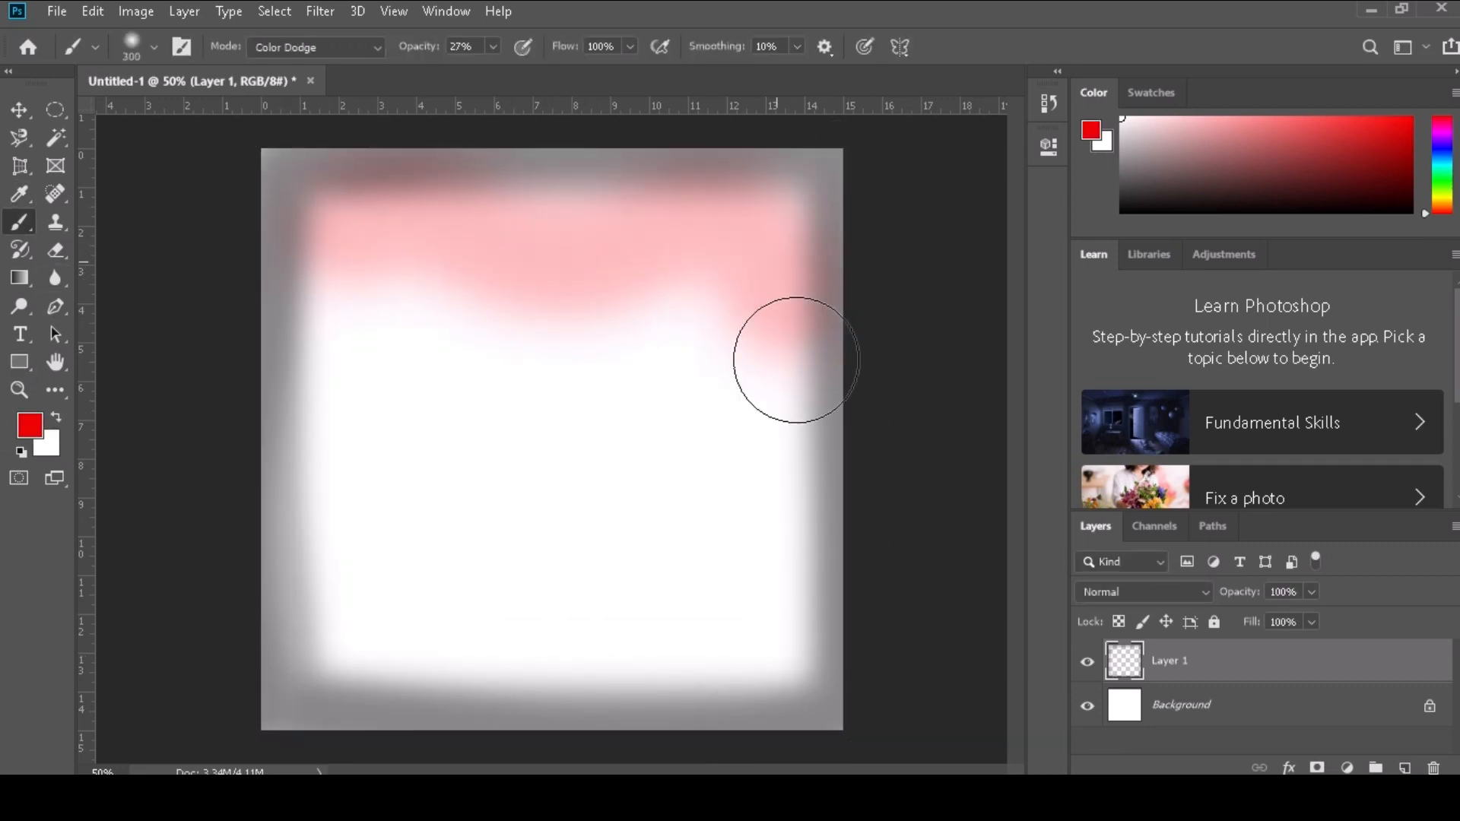
left_click_drag(796, 362, 368, 243)
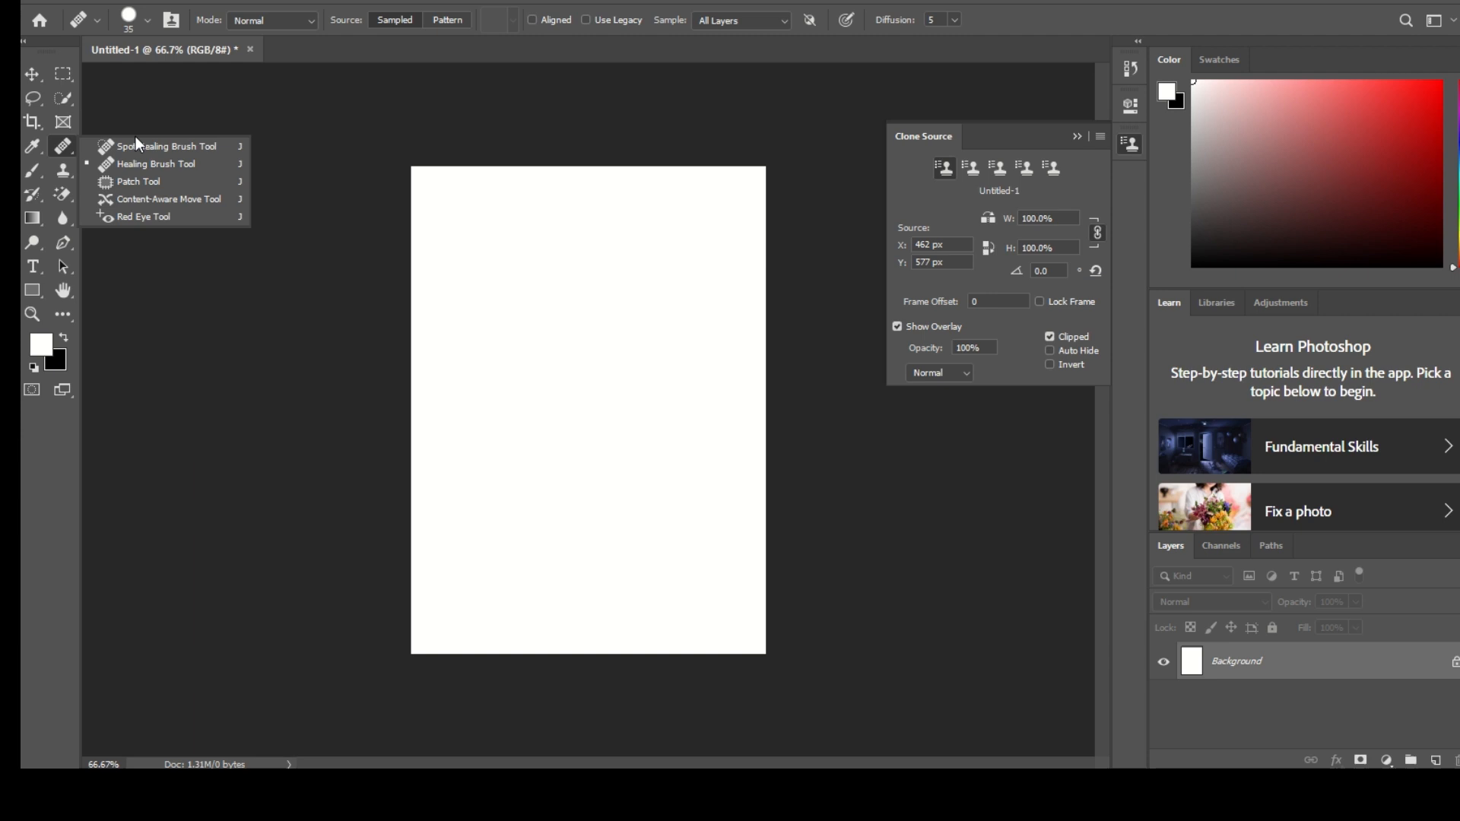
mouse_move(259, 198)
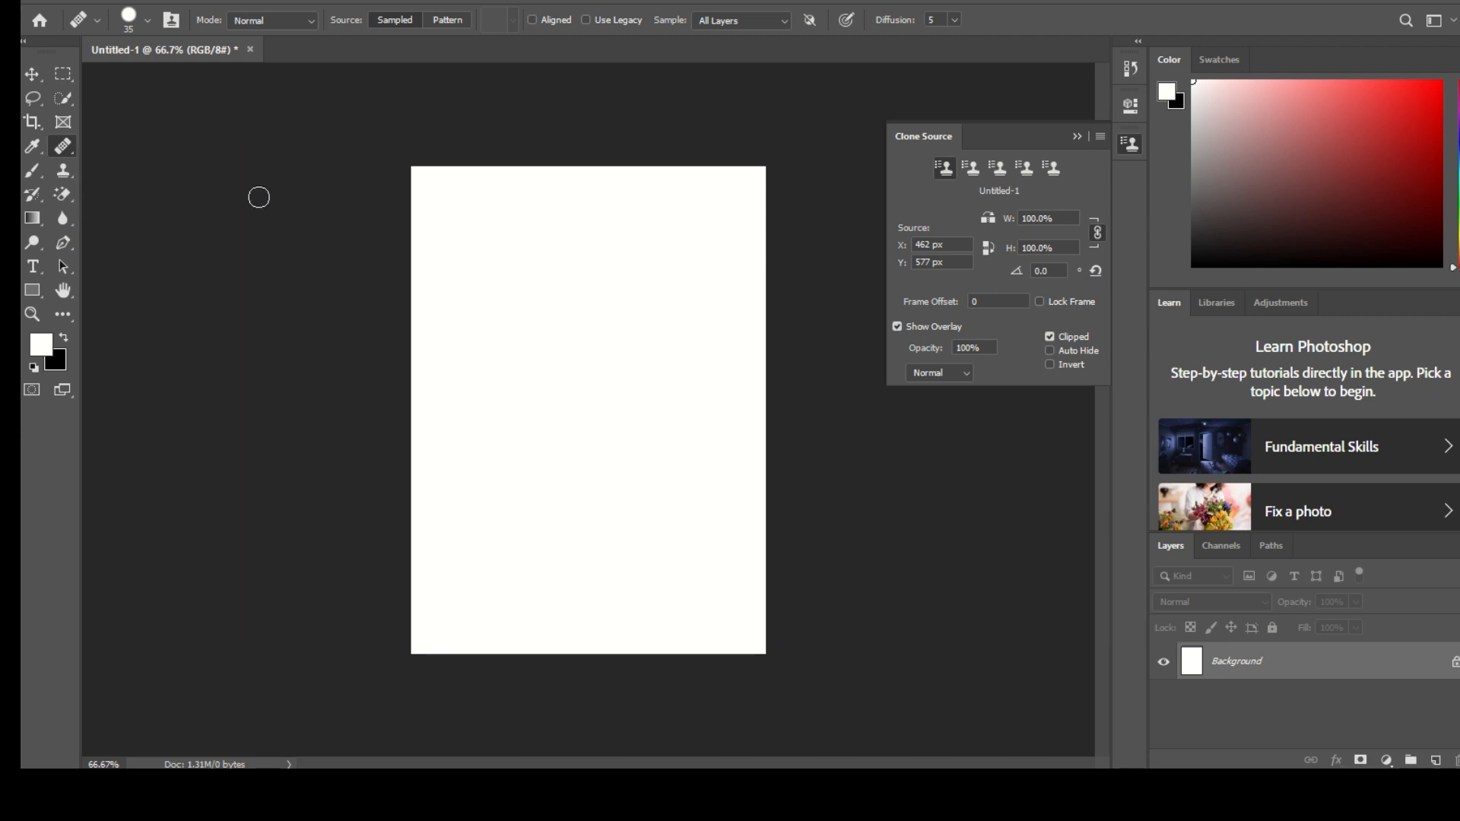
mouse_move(494, 325)
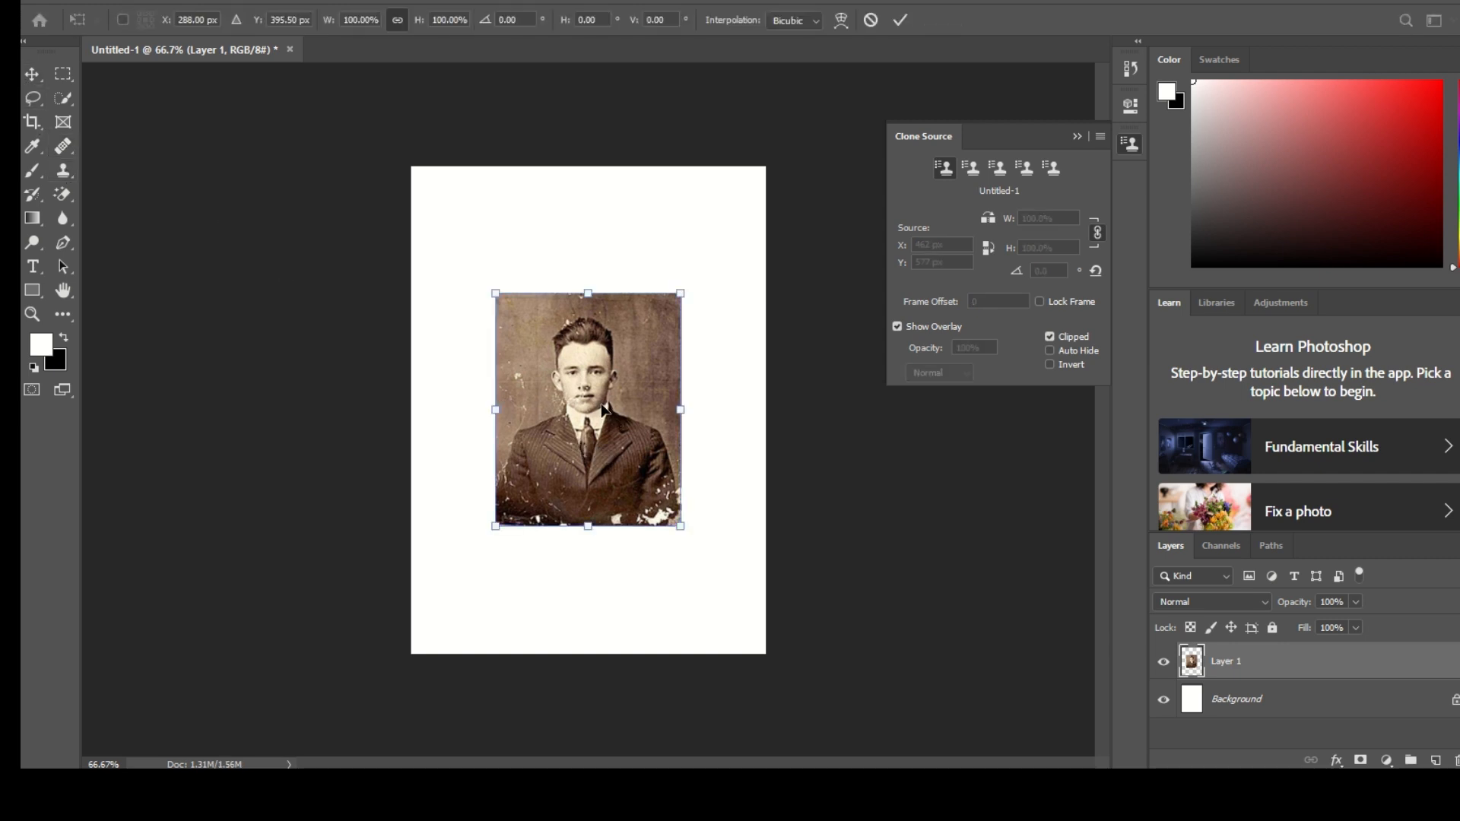
mouse_move(682, 292)
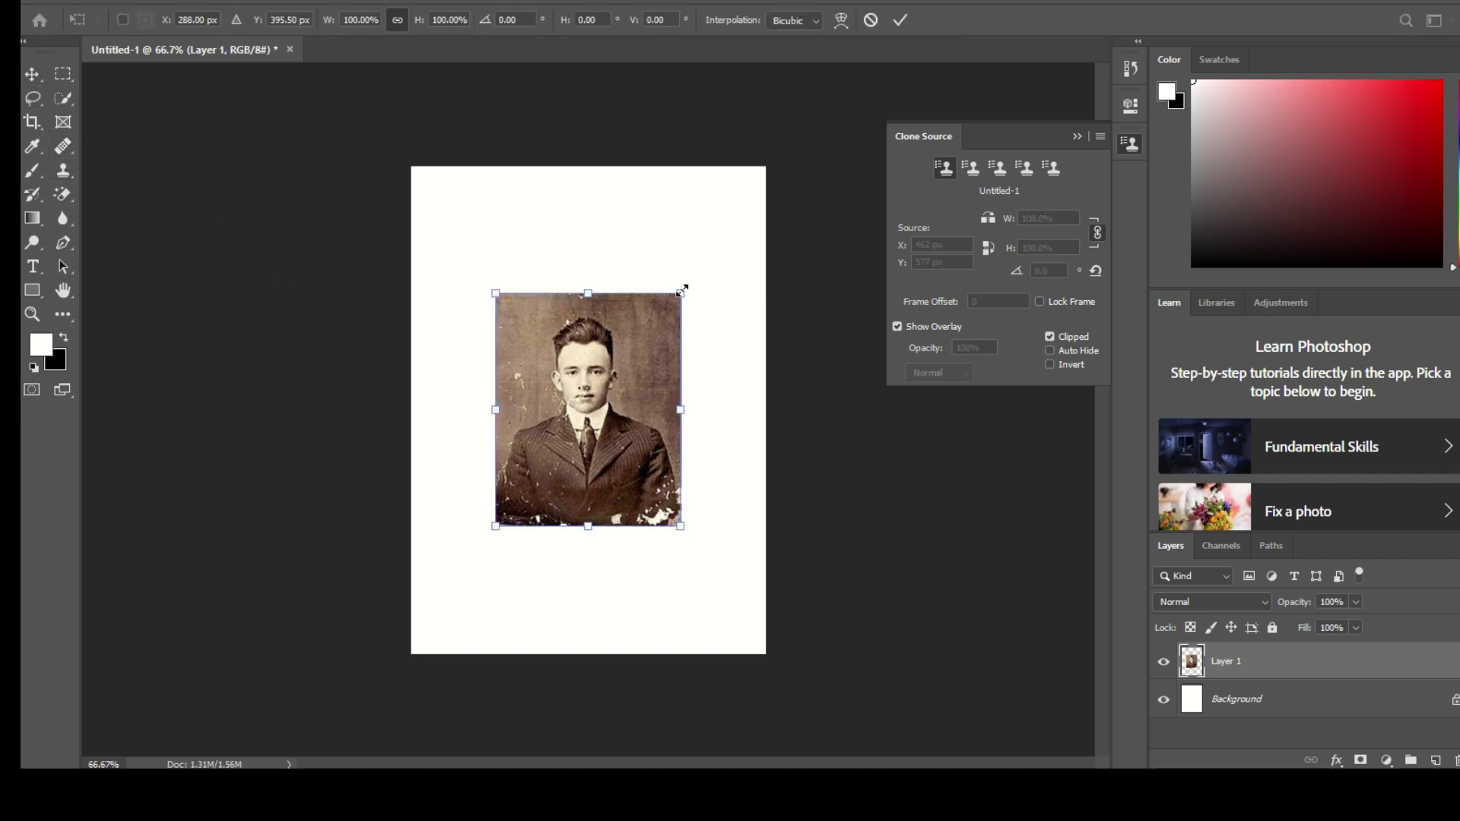
Drag the corner handle to scale the placed portrait up to nearly fill the page
left_click_drag(683, 289, 757, 224)
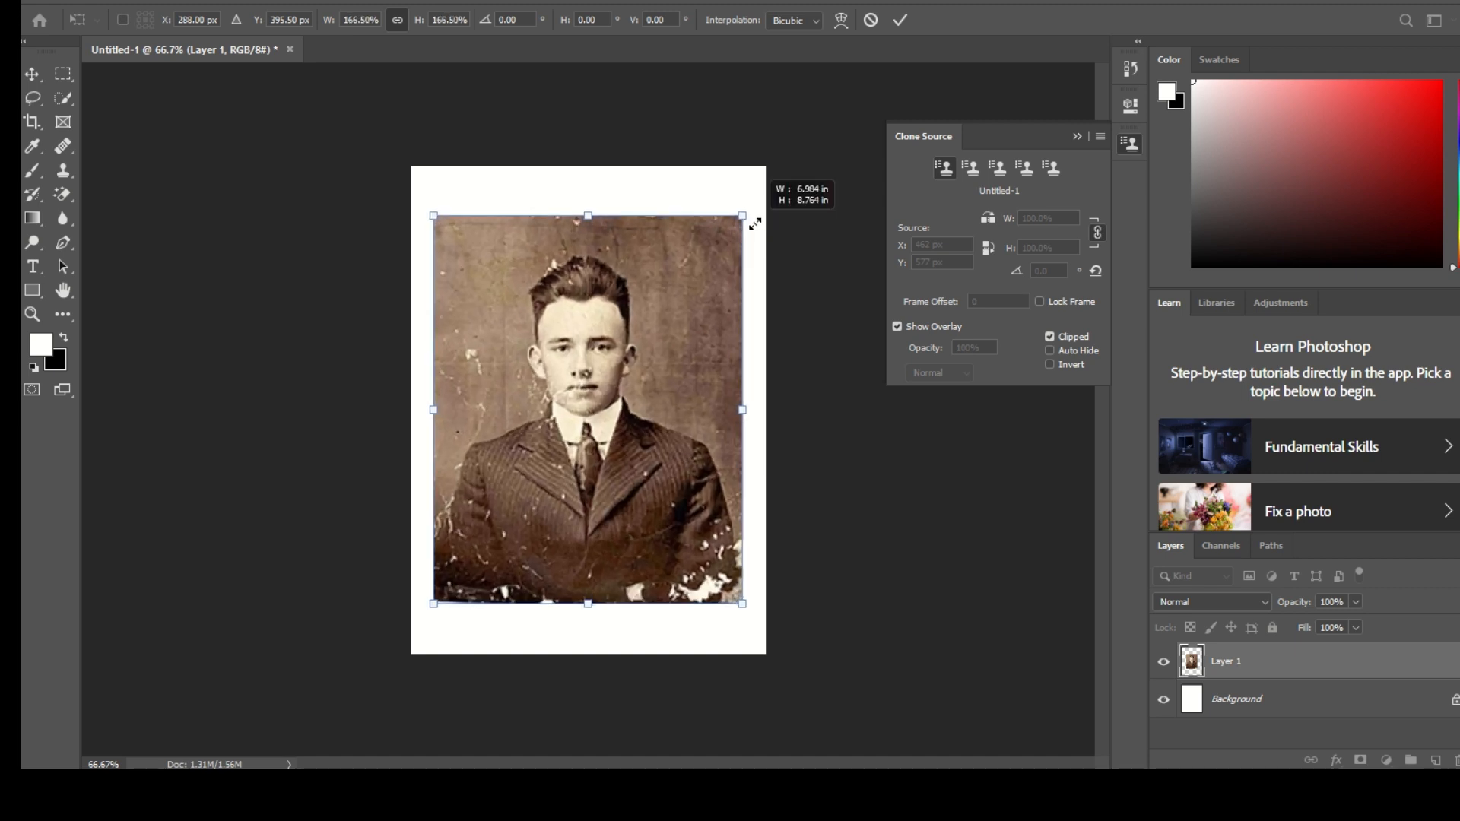
left_click_drag(744, 214, 754, 202)
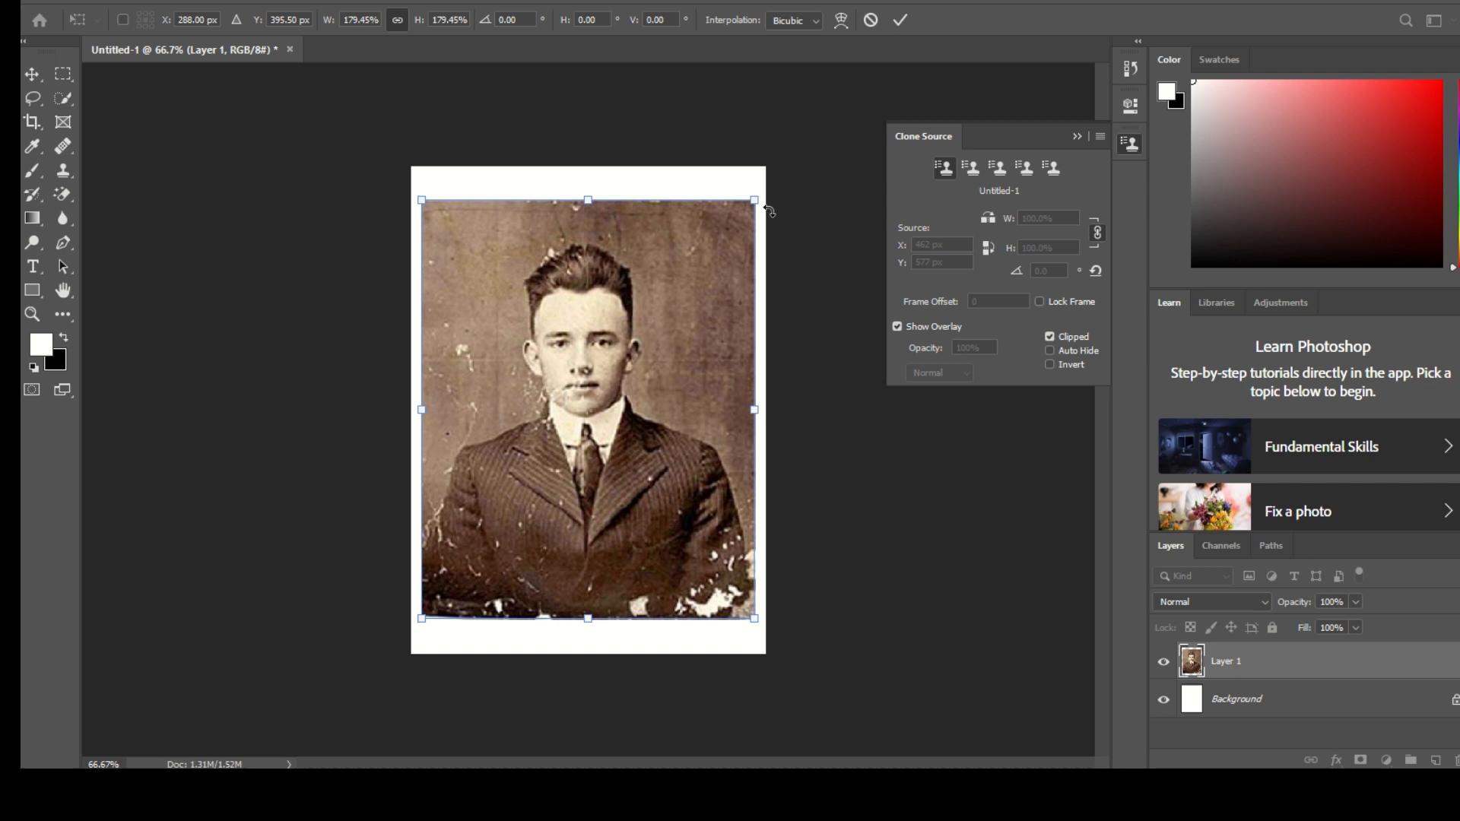
mouse_move(598, 316)
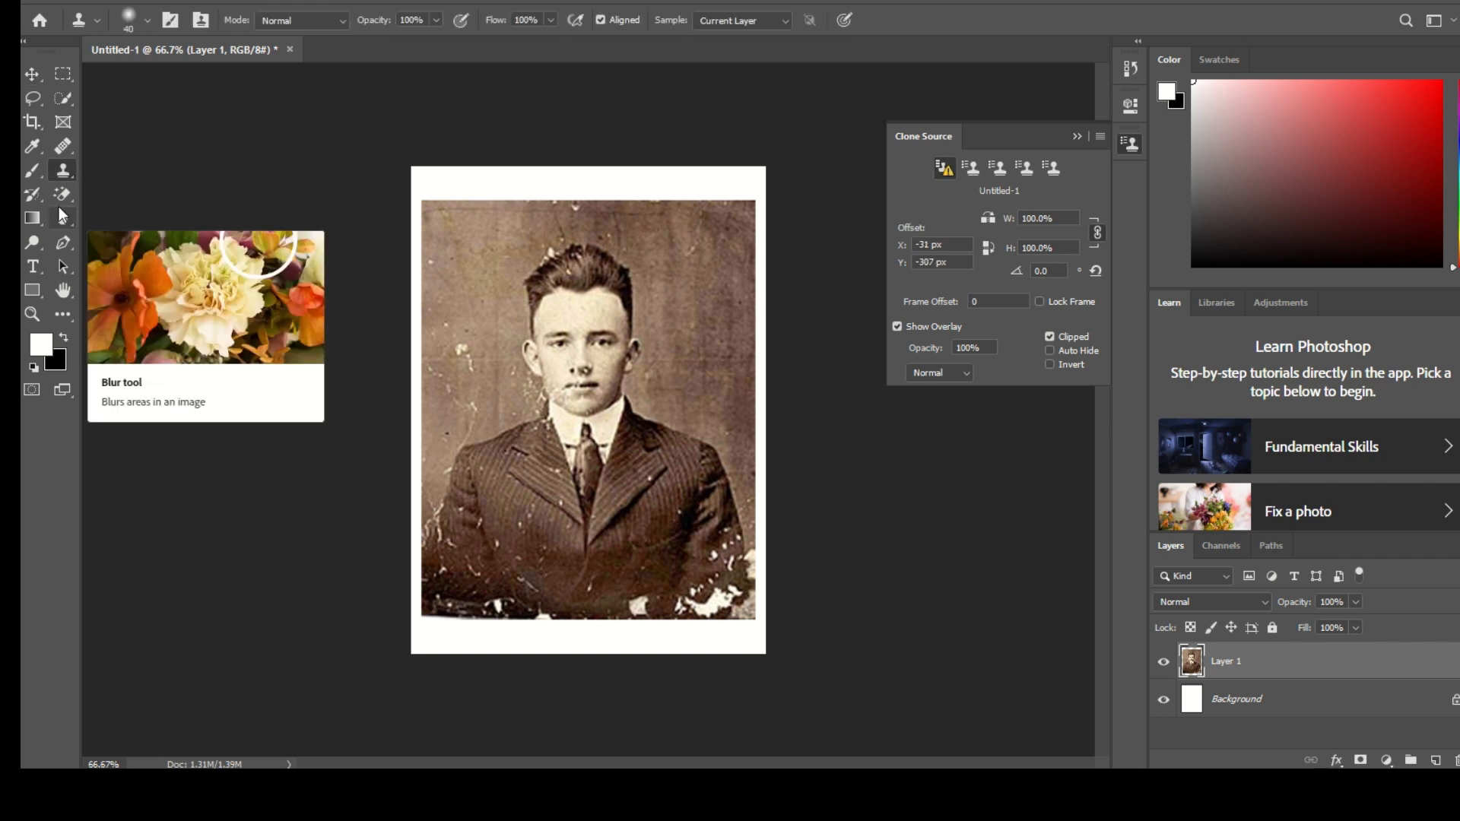
Commit the transform and create empty Layer 2 above the portrait
left_click(63, 165)
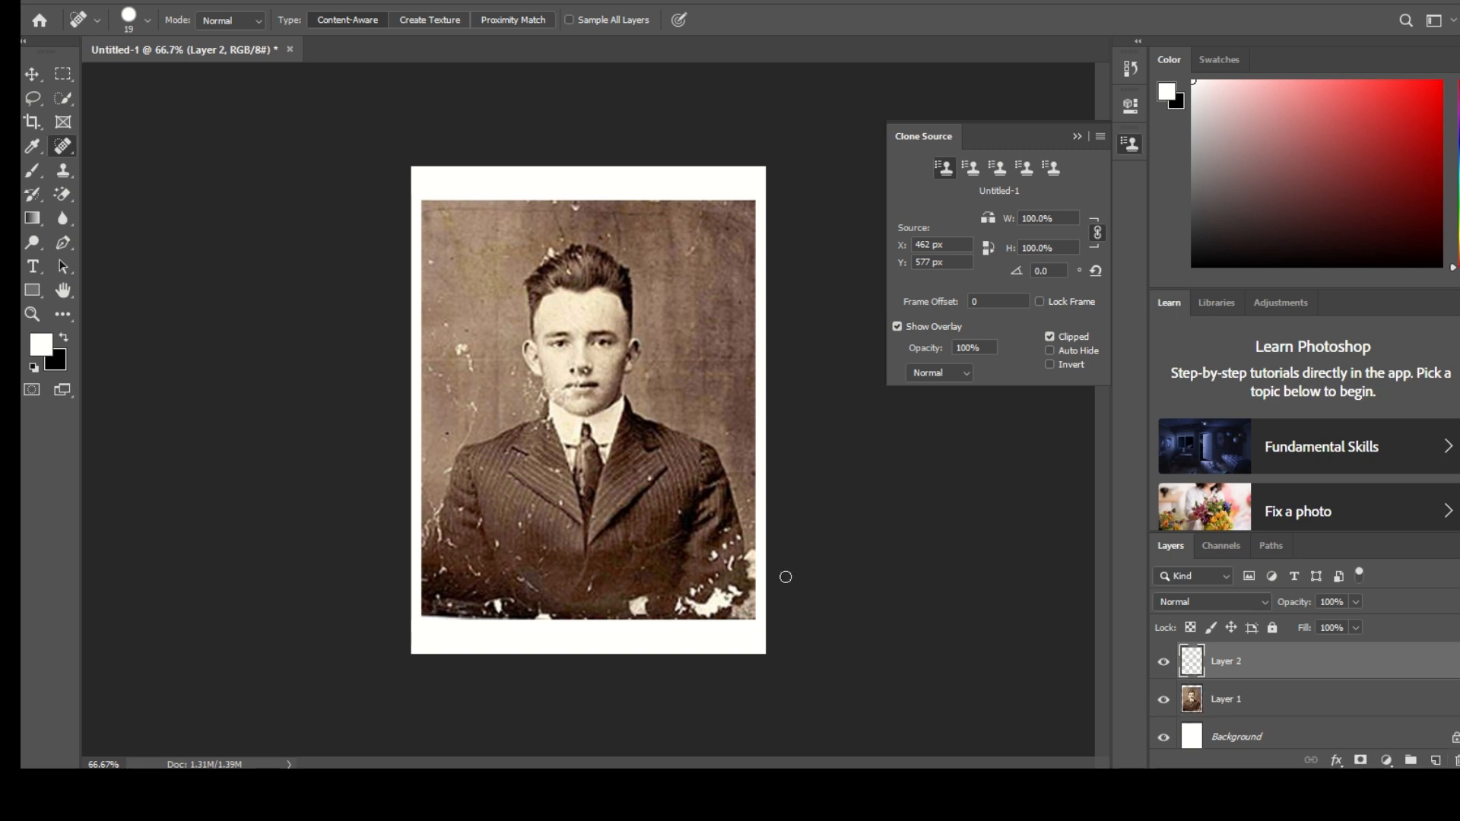
mouse_move(458, 365)
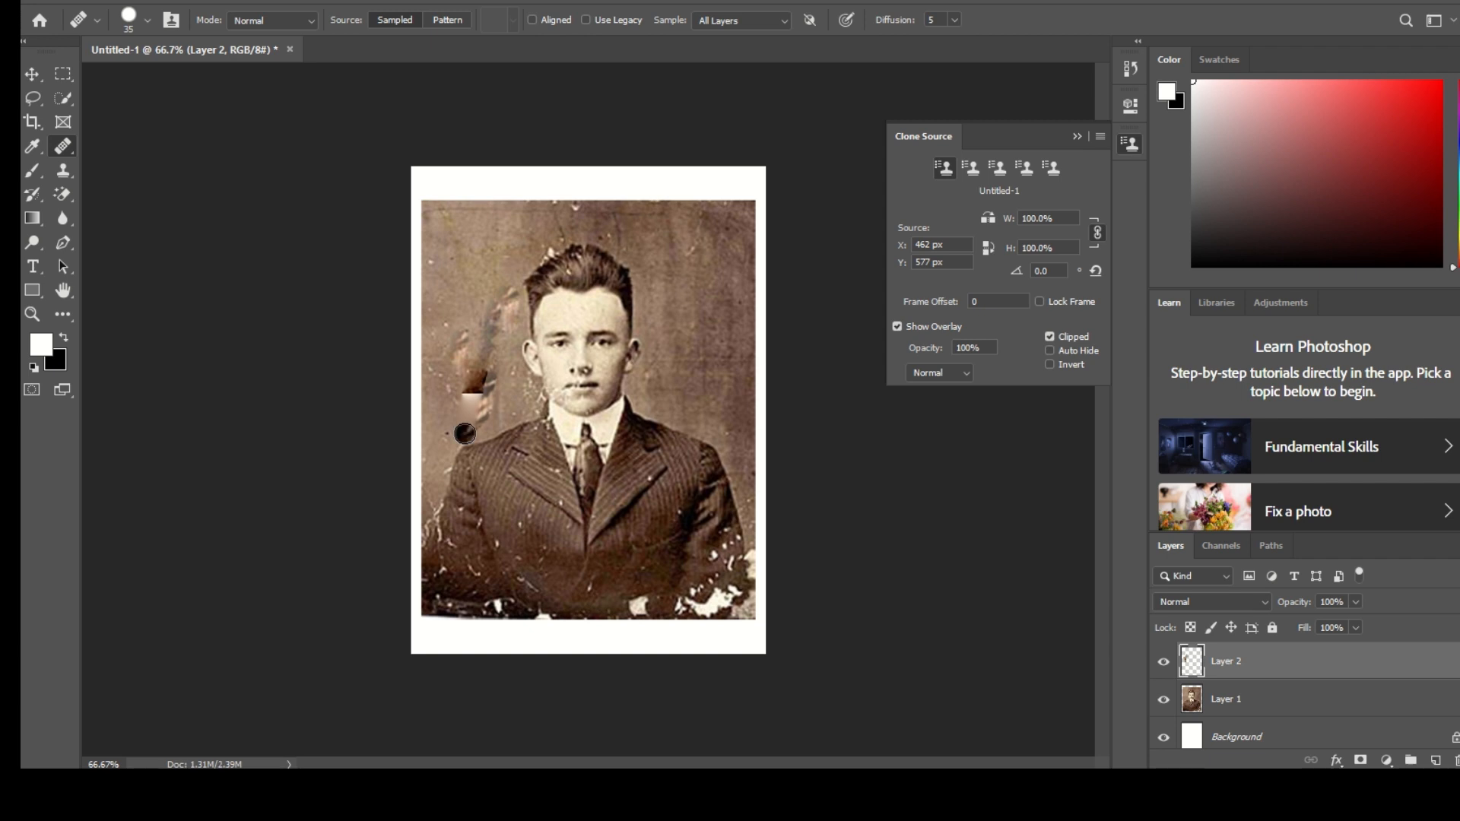
Alt-sample clean background and heal scratches beside the man's head on Layer 2
left_click_drag(464, 433, 463, 339)
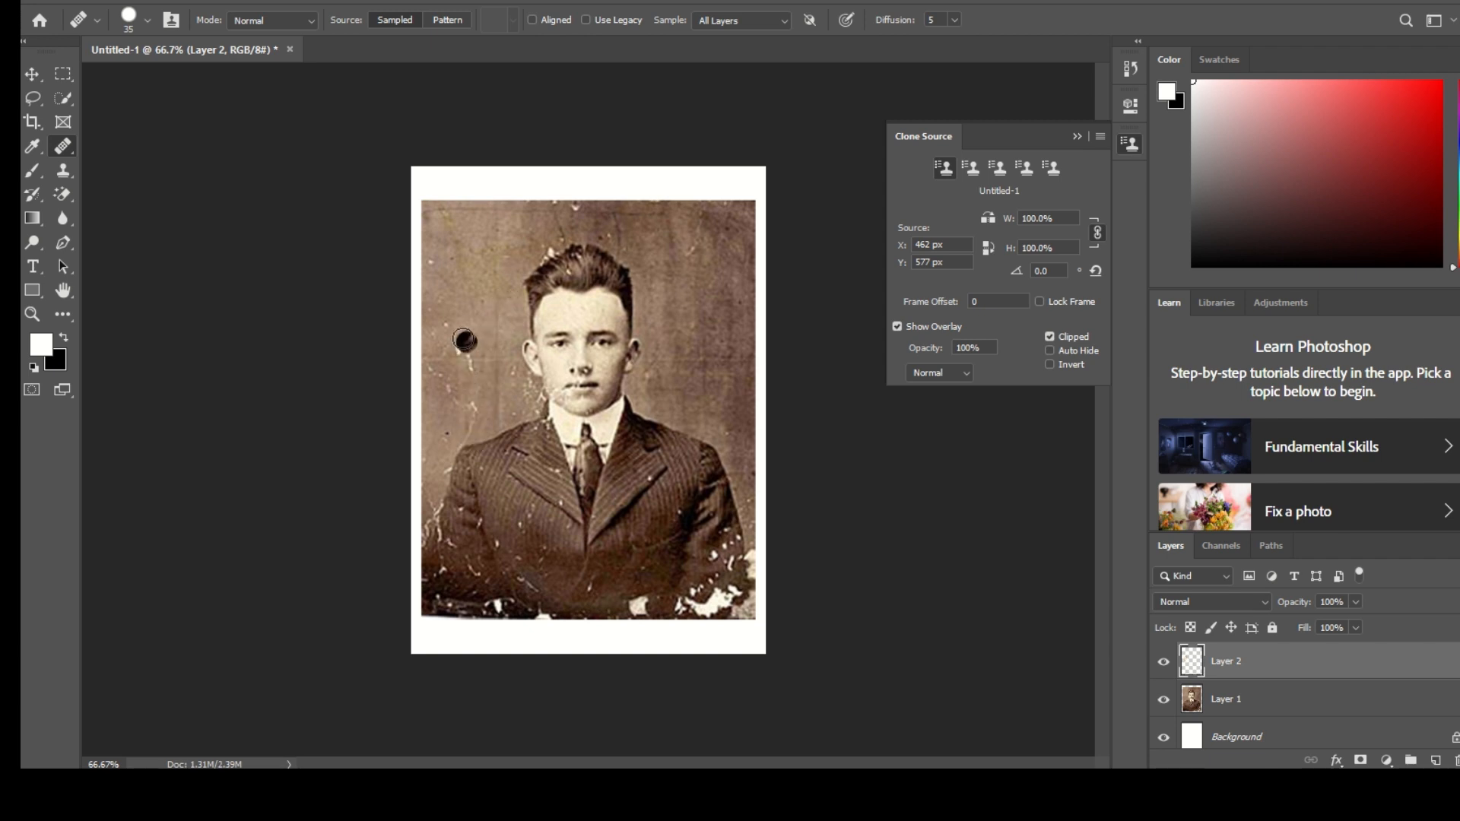
left_click(463, 342)
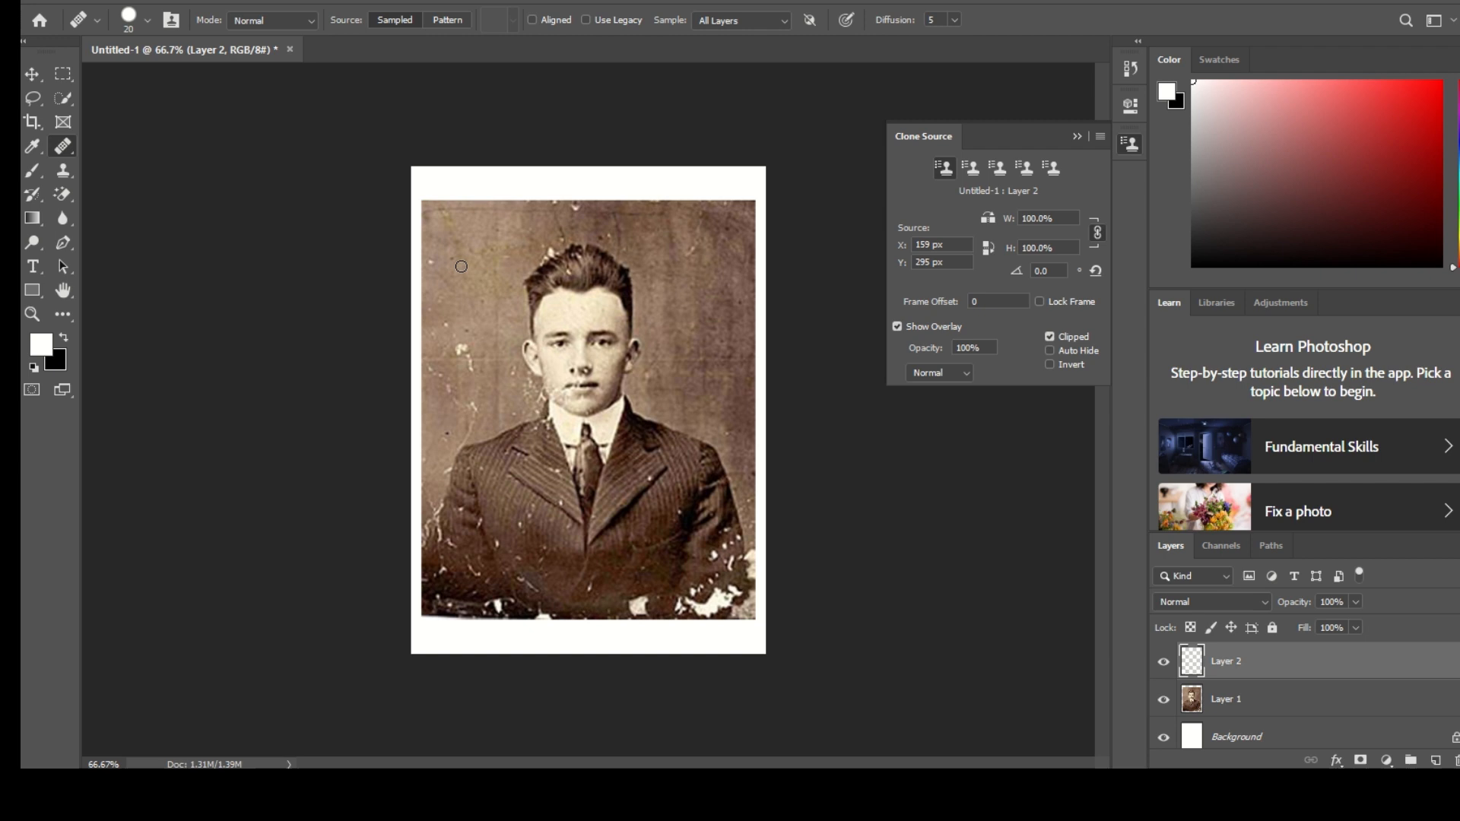
mouse_move(447, 338)
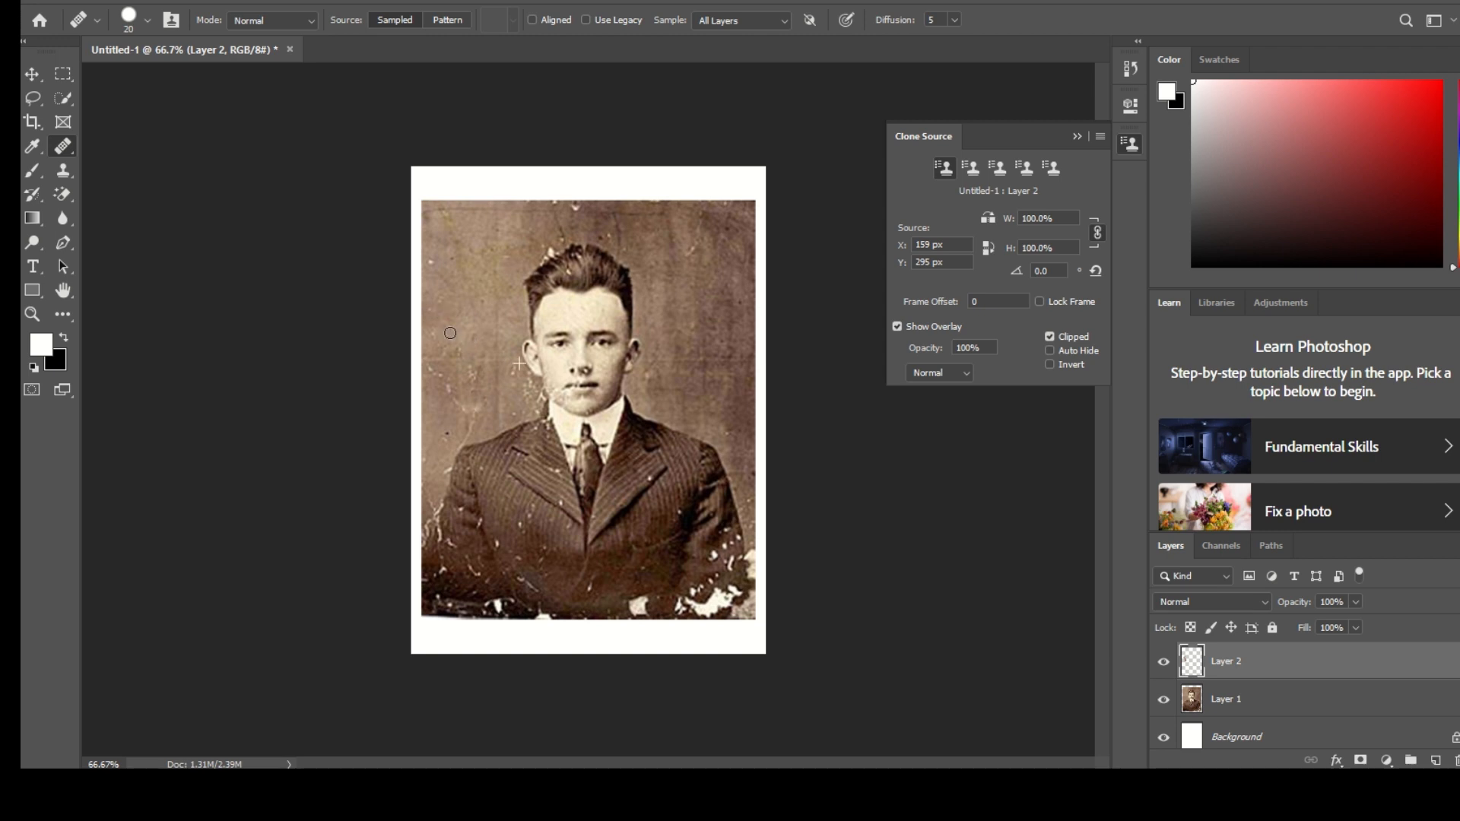
mouse_move(549, 250)
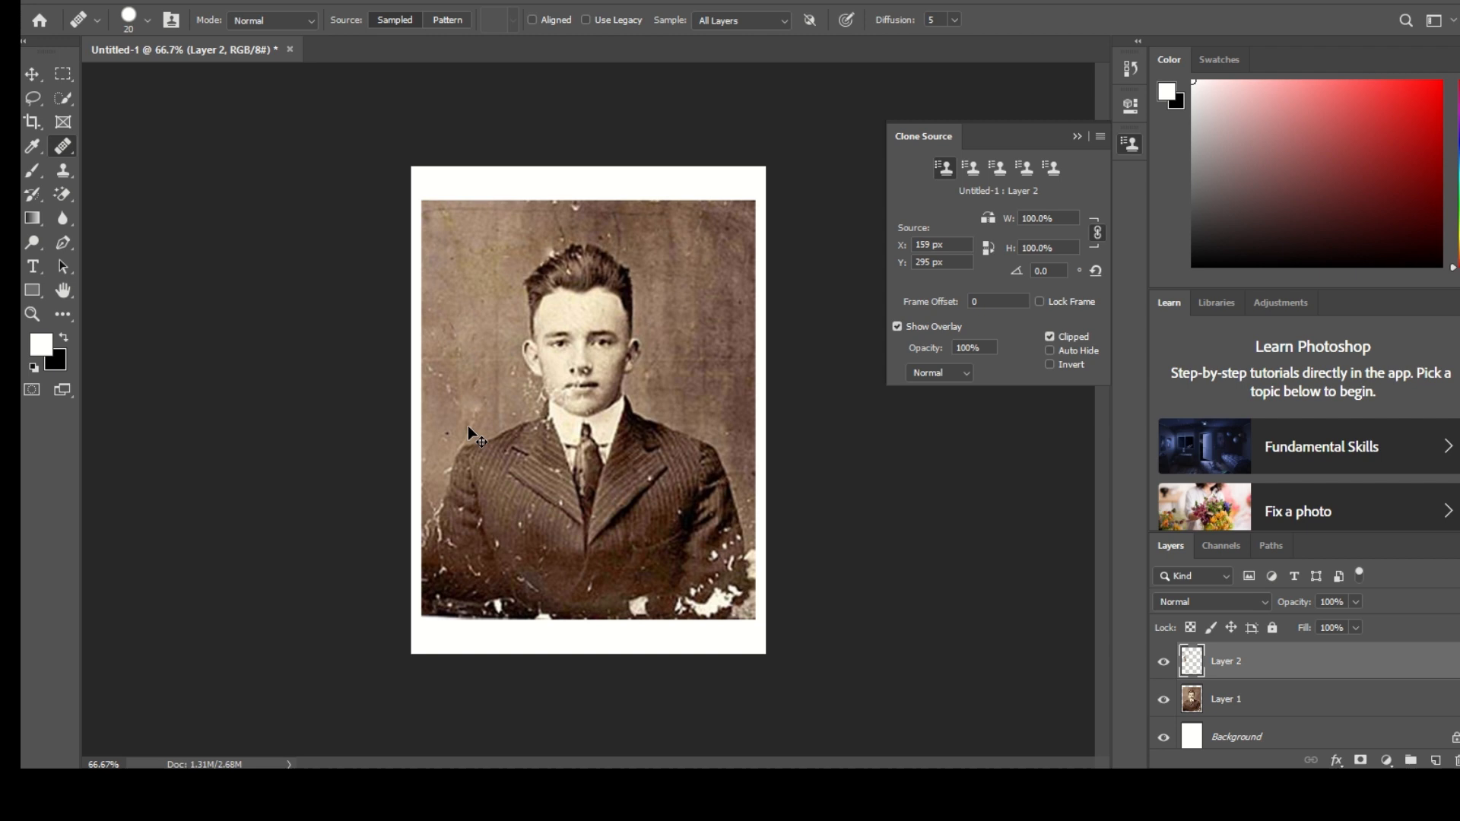
mouse_move(444, 450)
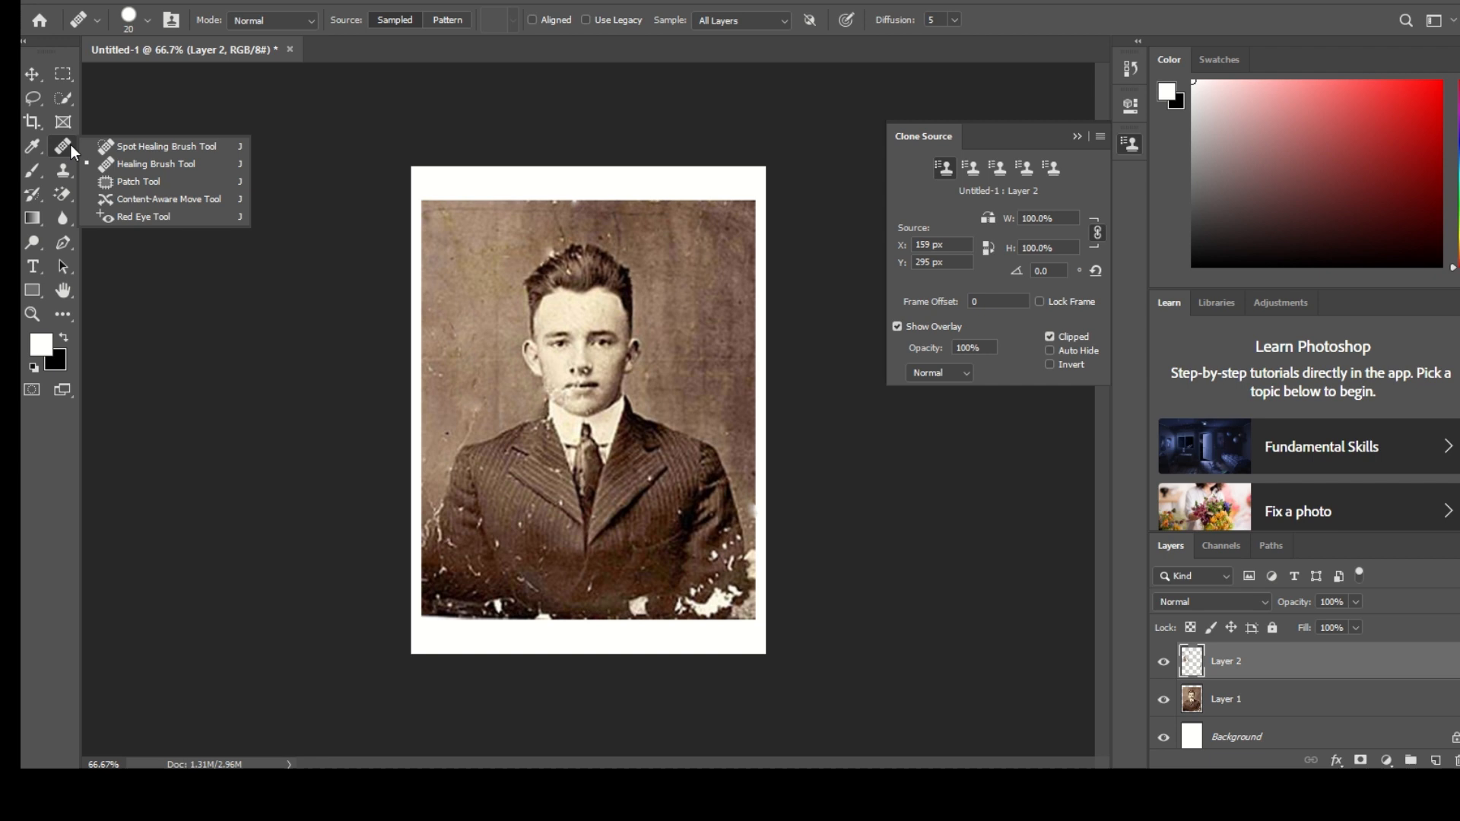
mouse_move(137, 164)
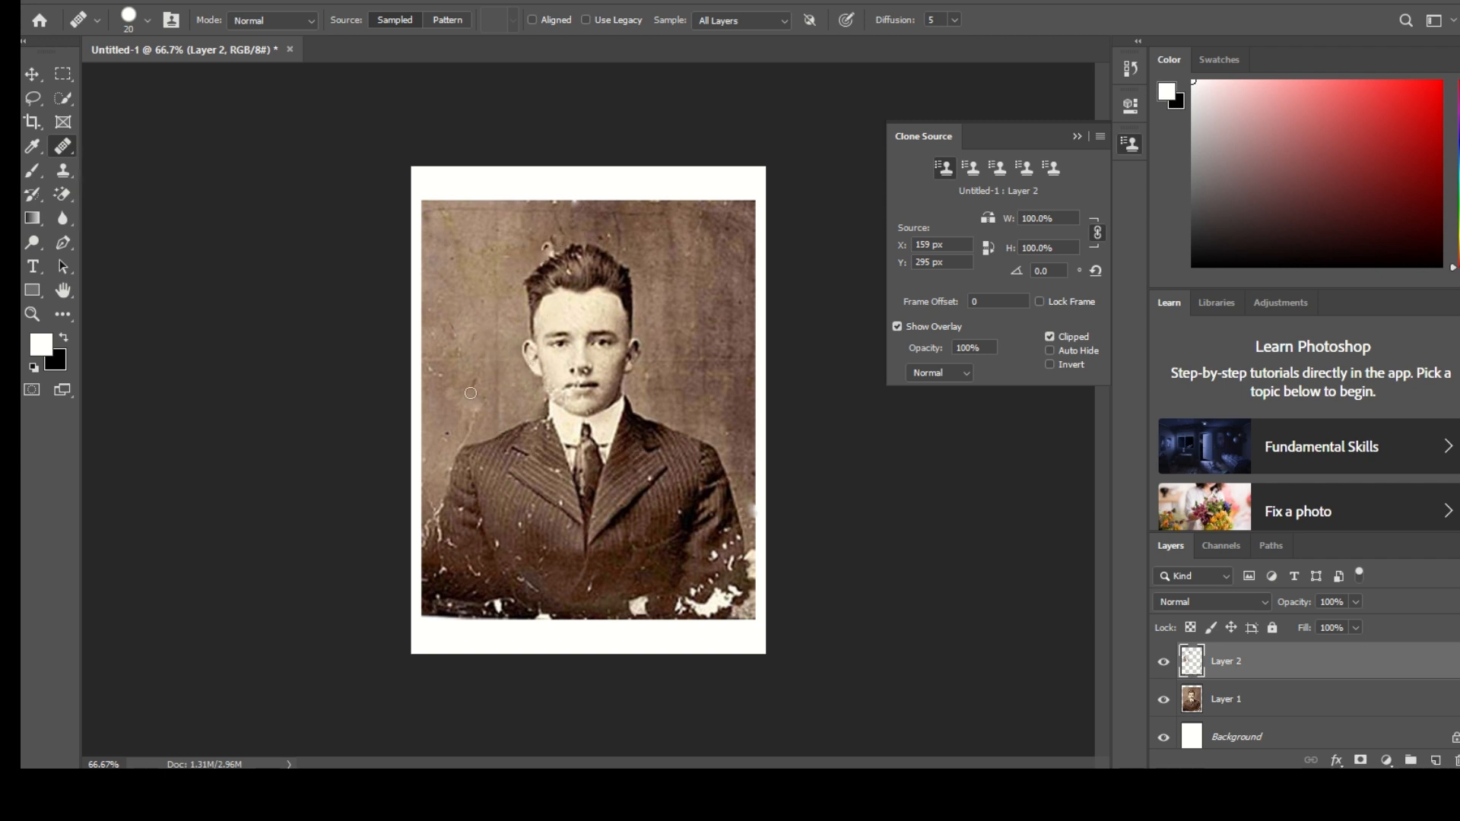
mouse_move(207, 295)
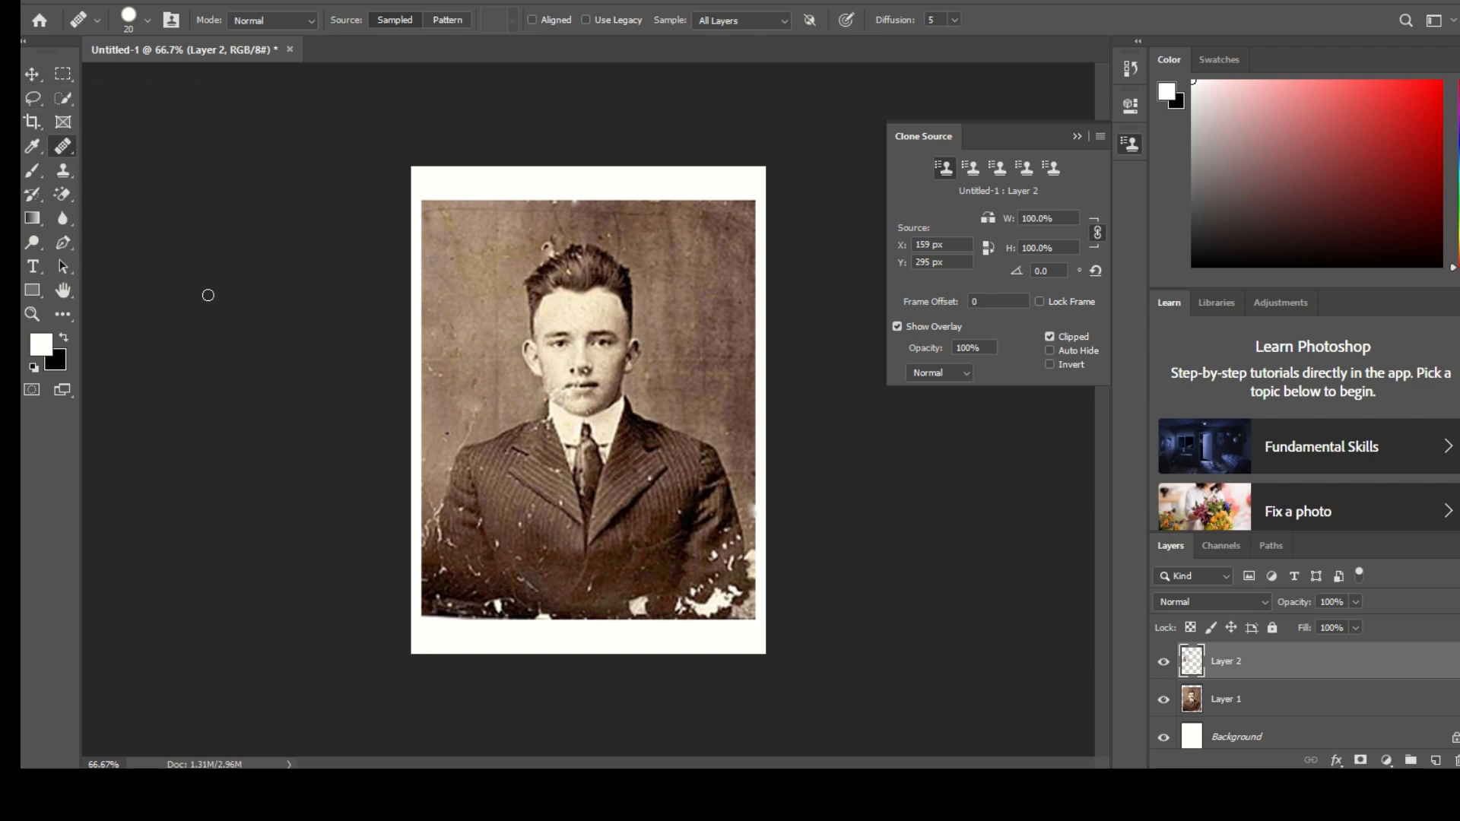
Leave the Healing Brush and switch to the Move tool
left_click(29, 79)
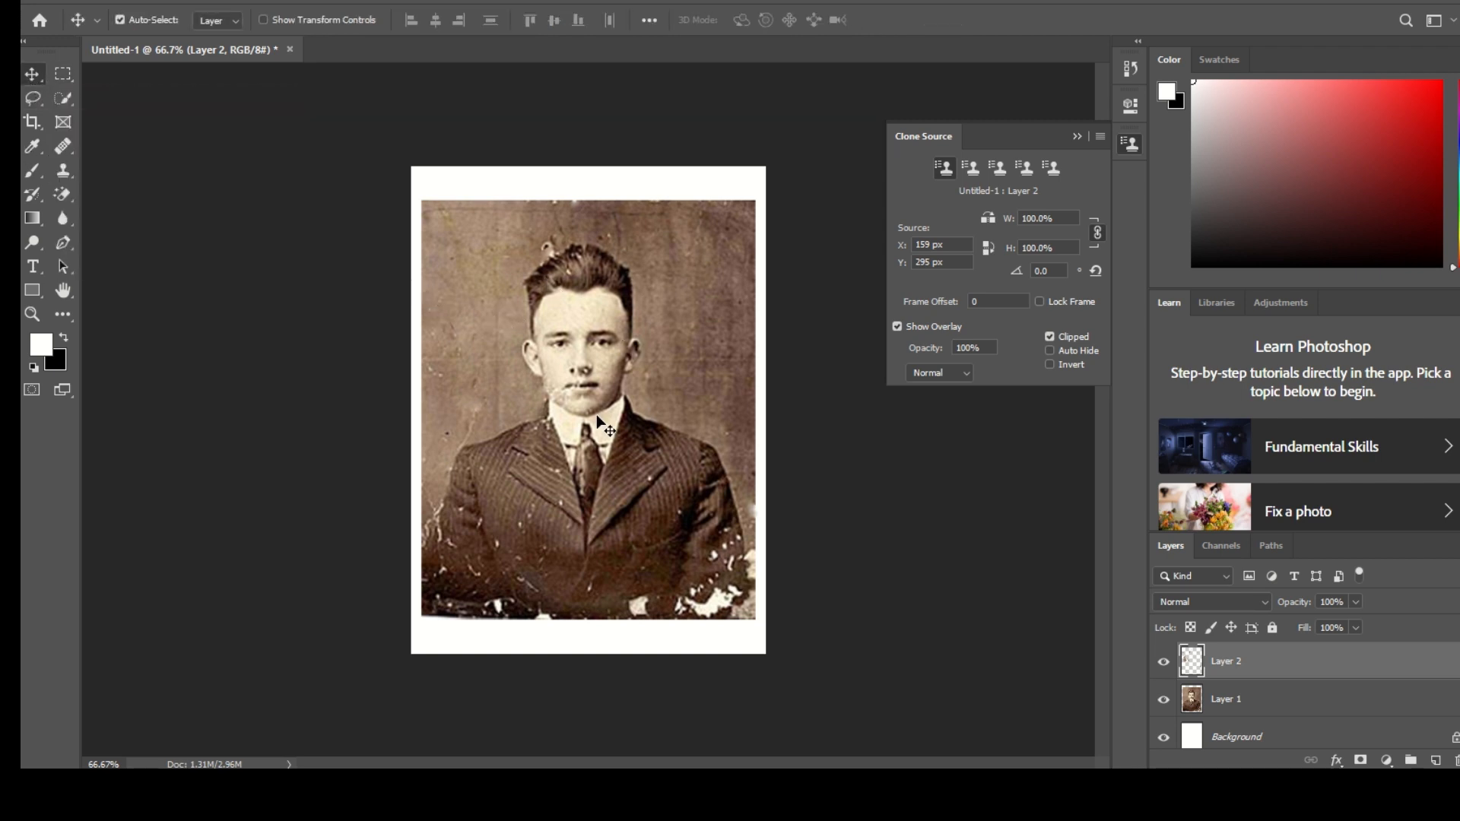